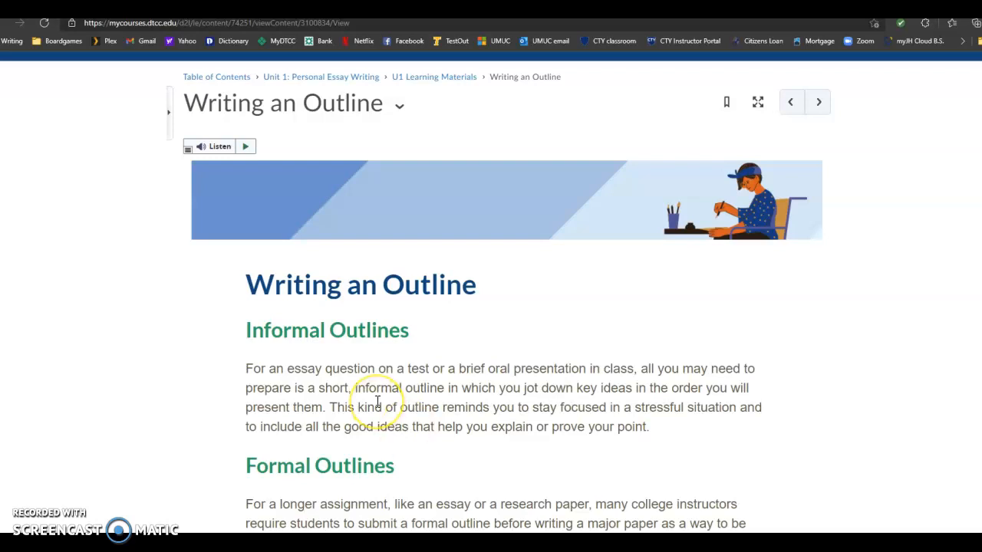
- Return to the U1 Learning Materials module and scroll through its course pages
scroll("down", 3)
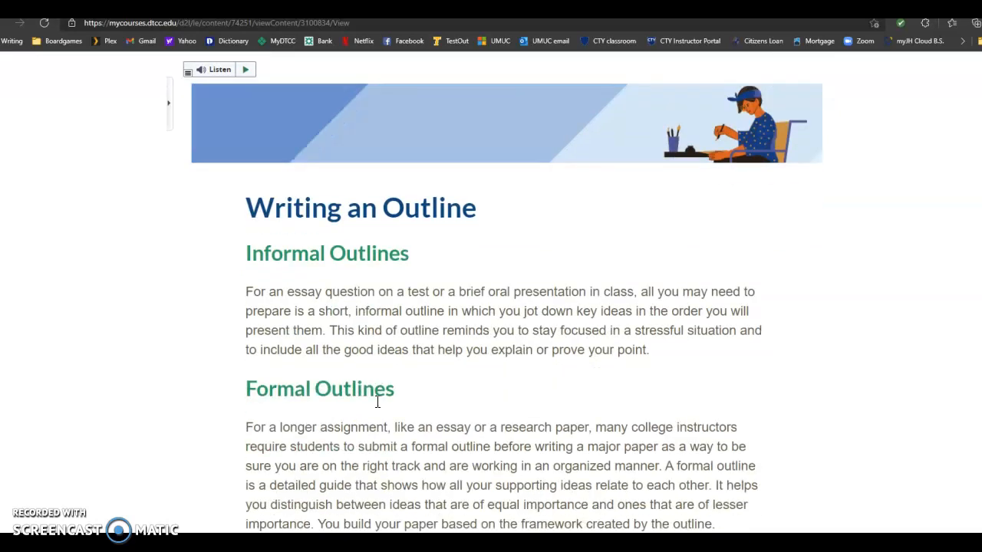
scroll("down", 3)
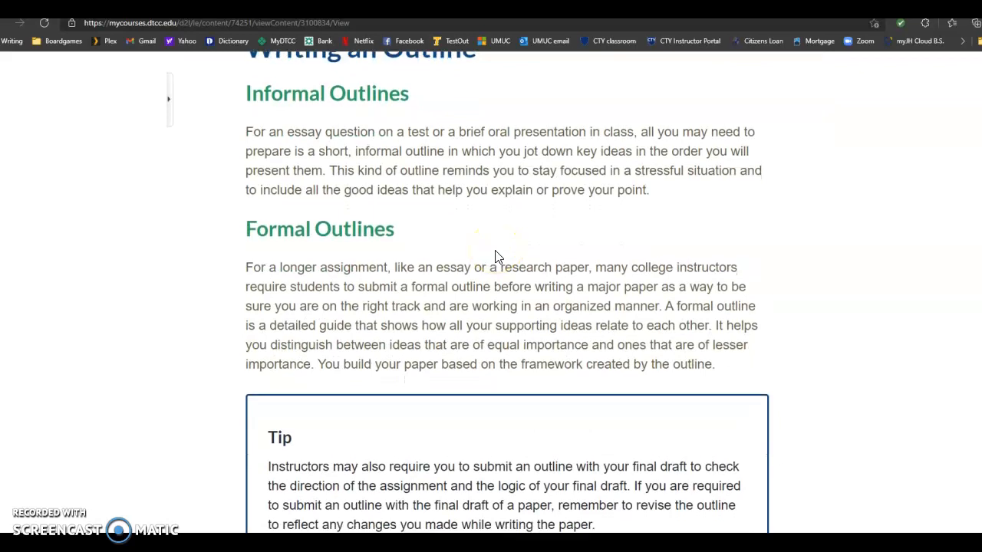
scroll("down", 3)
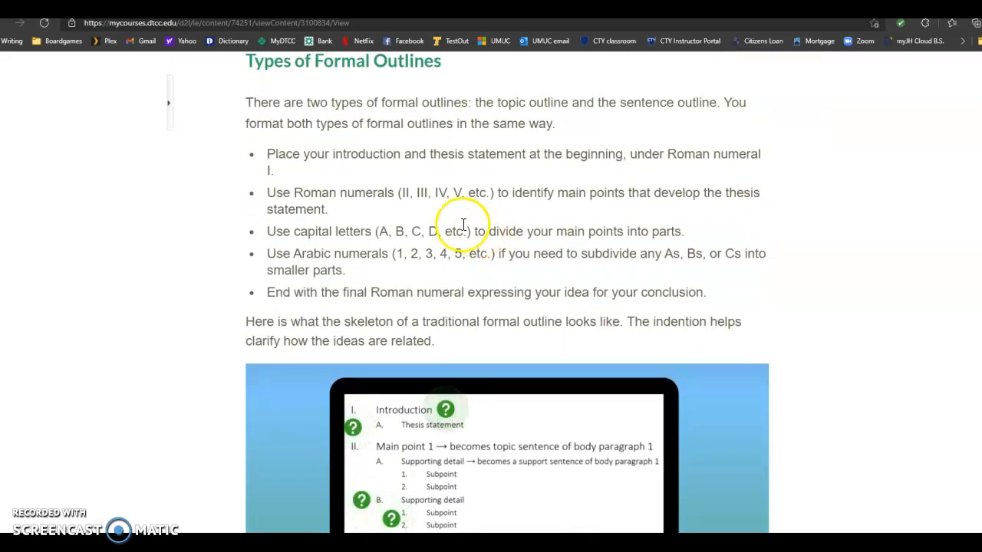
scroll("down", 3)
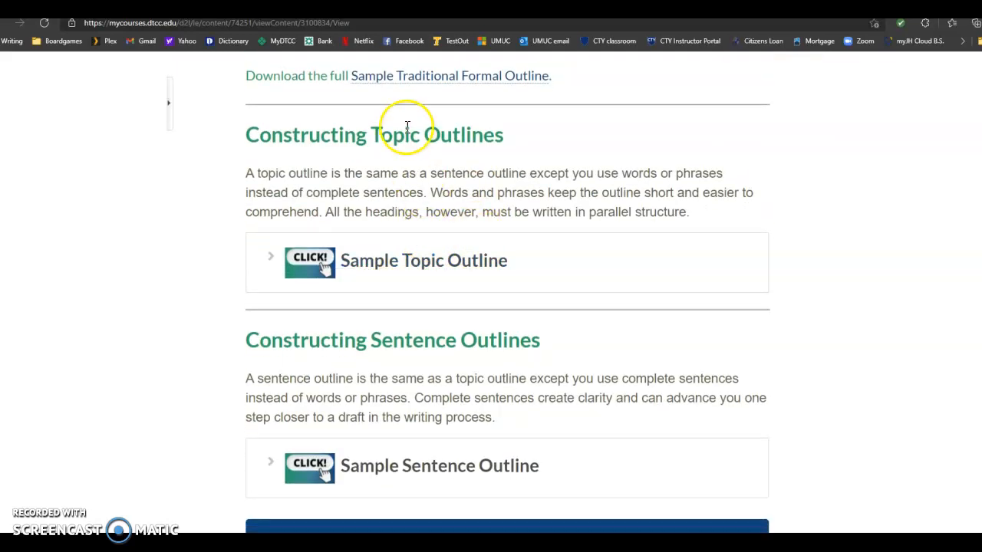
mouse_move(544, 361)
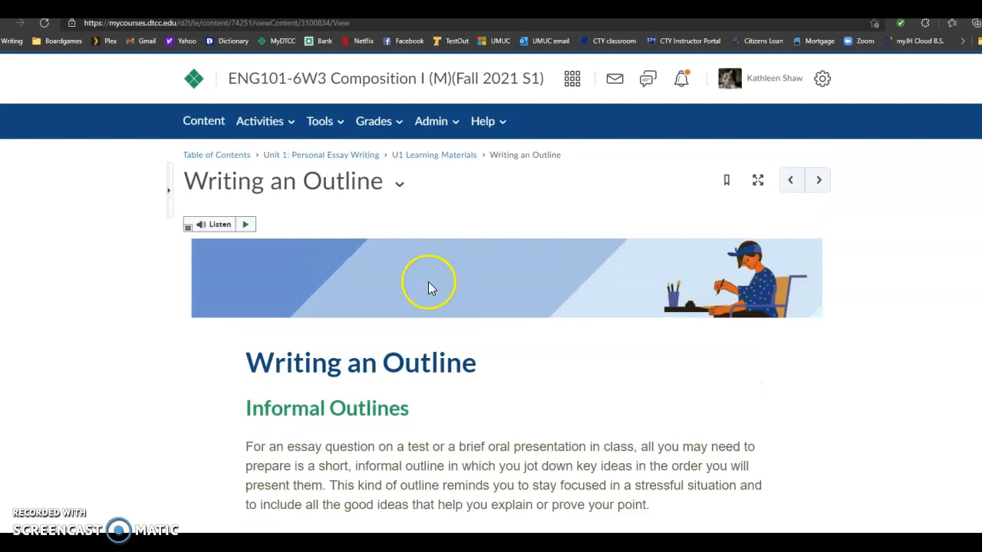
left_click(434, 154)
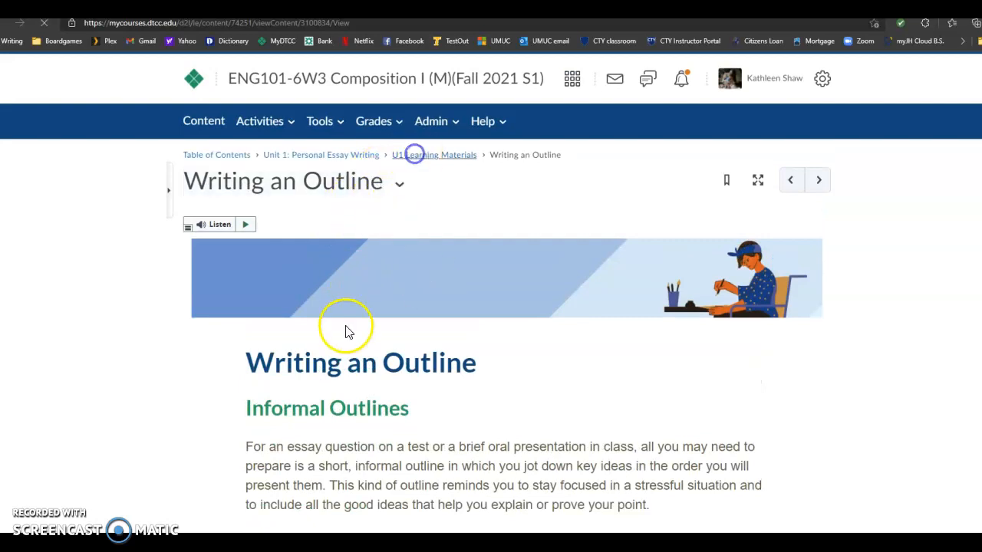
left_click(434, 155)
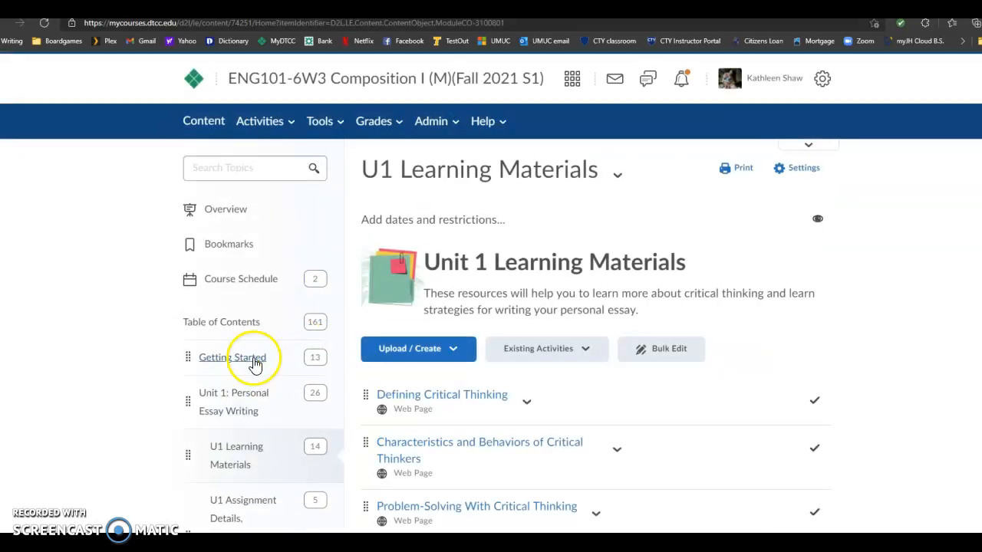
scroll("down", 3)
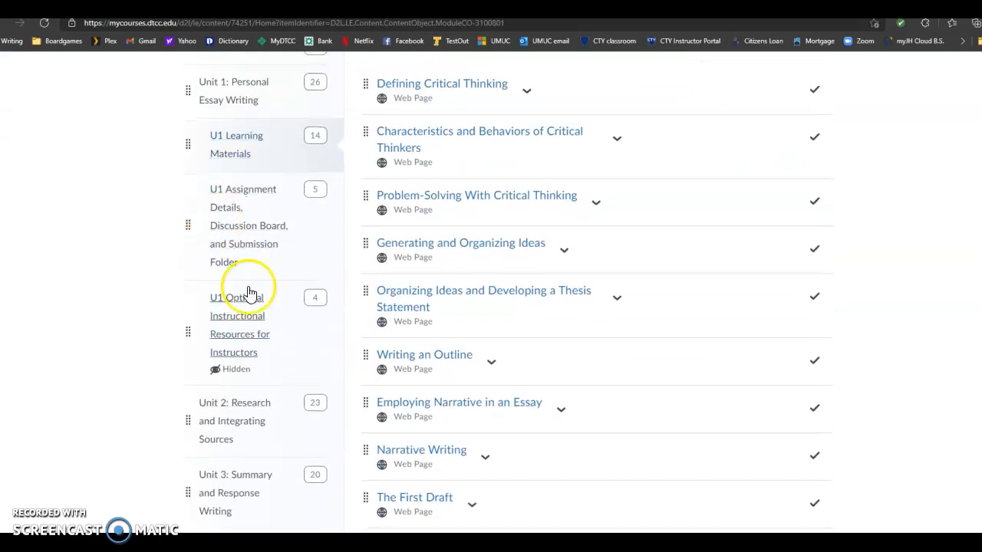
mouse_move(229, 233)
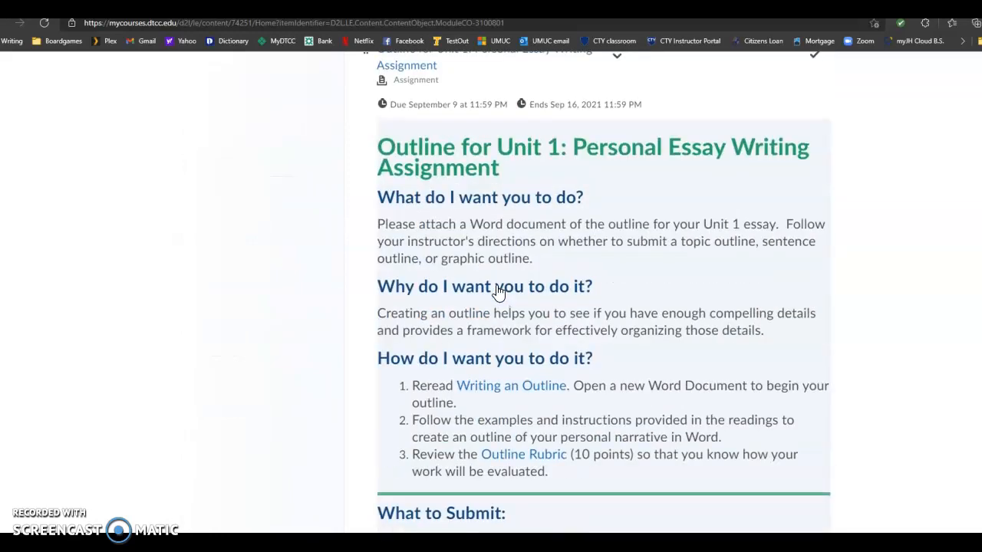
mouse_move(456, 258)
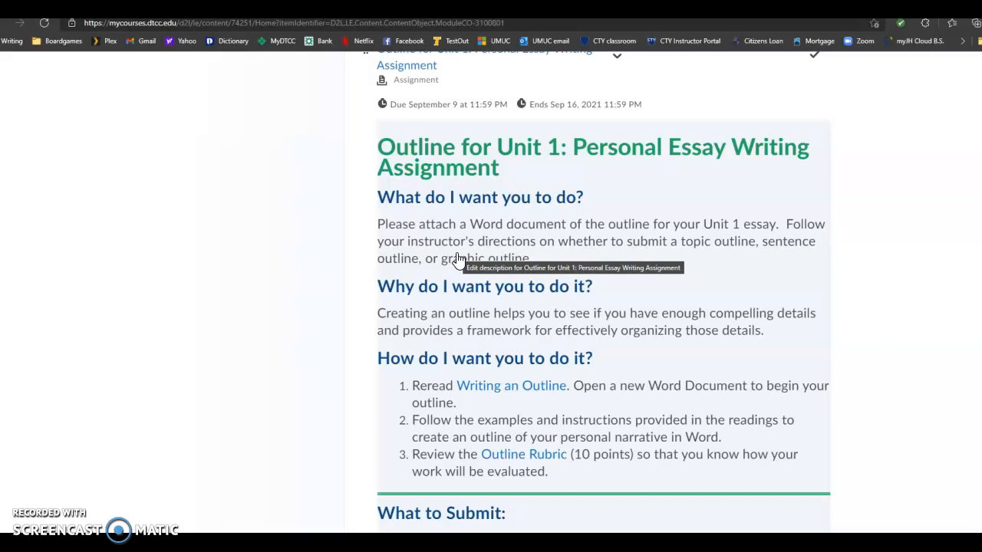
mouse_move(232, 297)
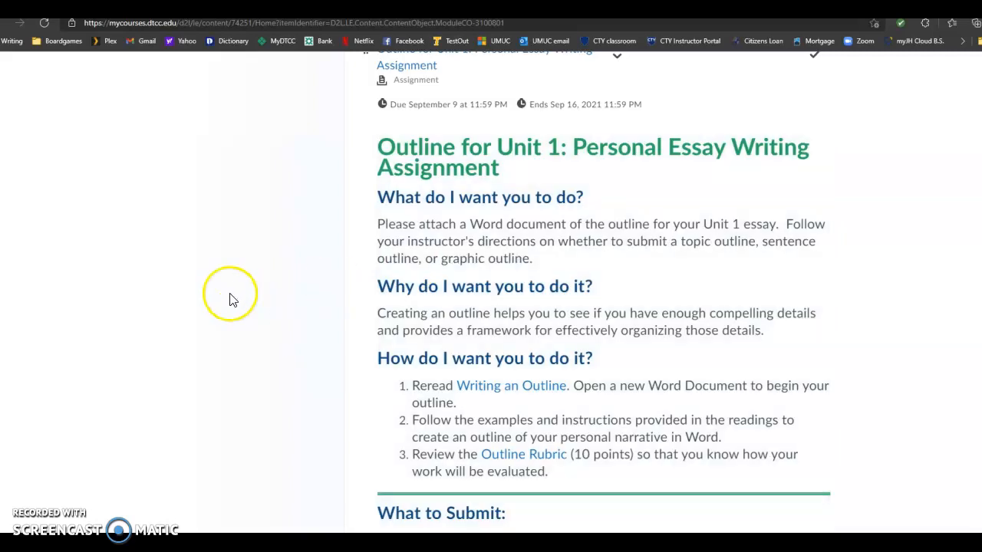
mouse_move(234, 299)
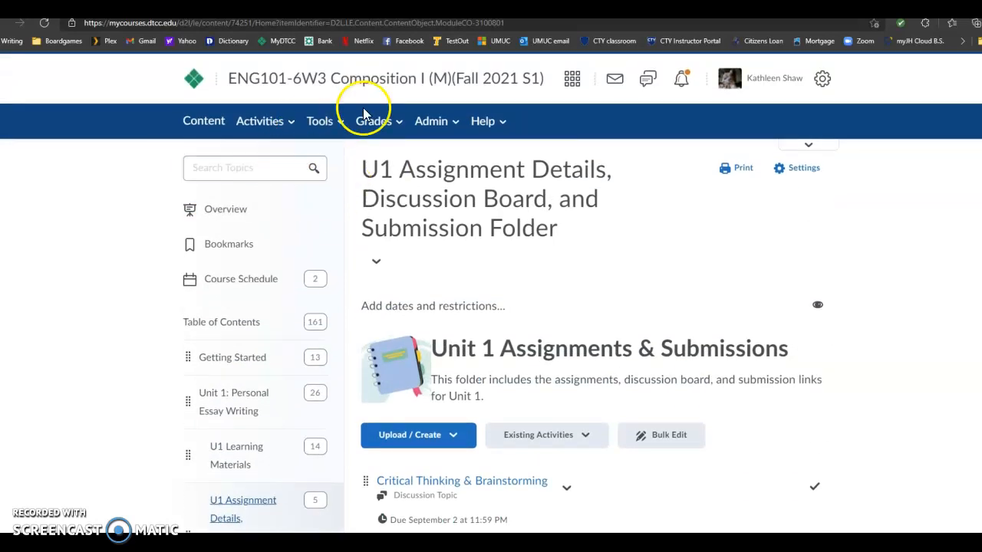
mouse_move(328, 90)
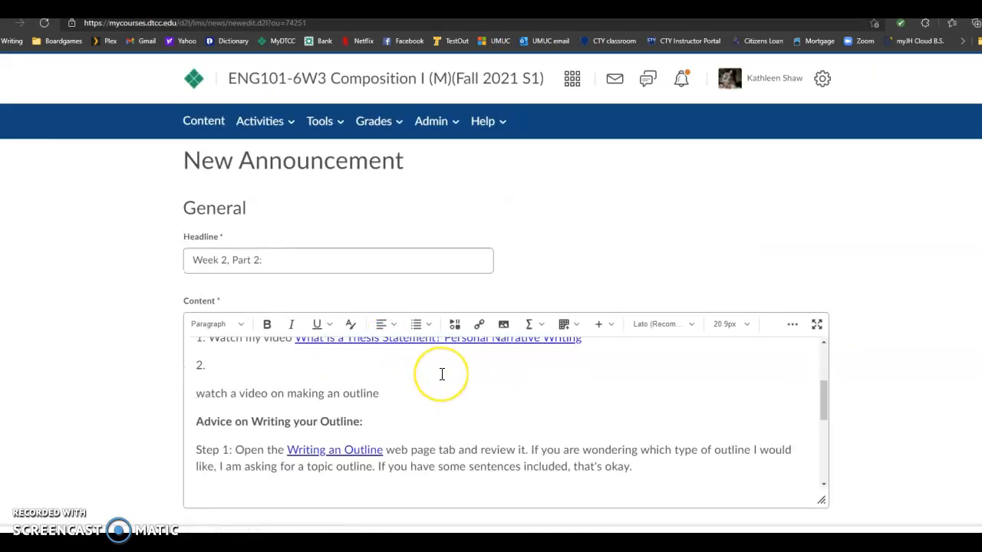
- In the announcement's Step 4, add '/characters' after 'skill' in the second bullet
scroll("down", 3)
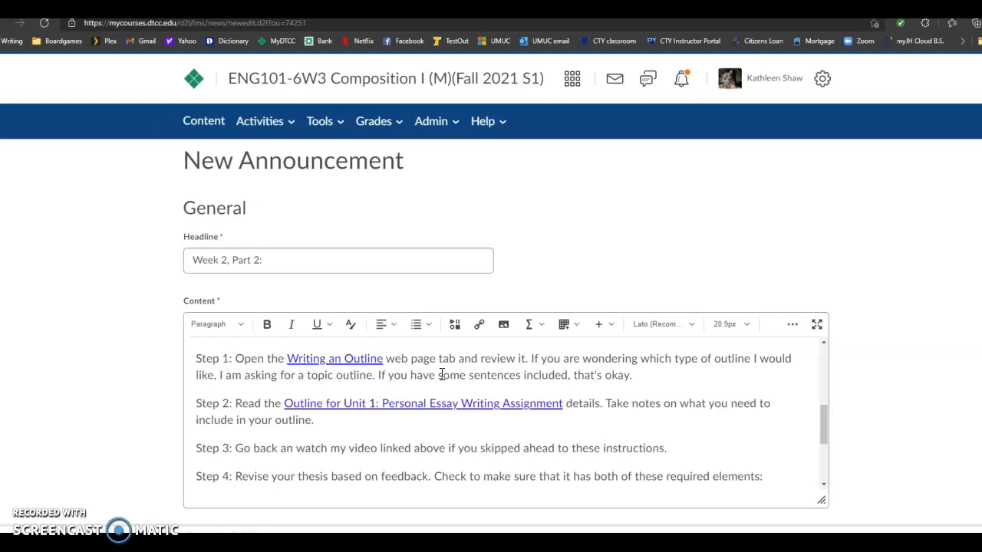
scroll("down", 3)
type("d")
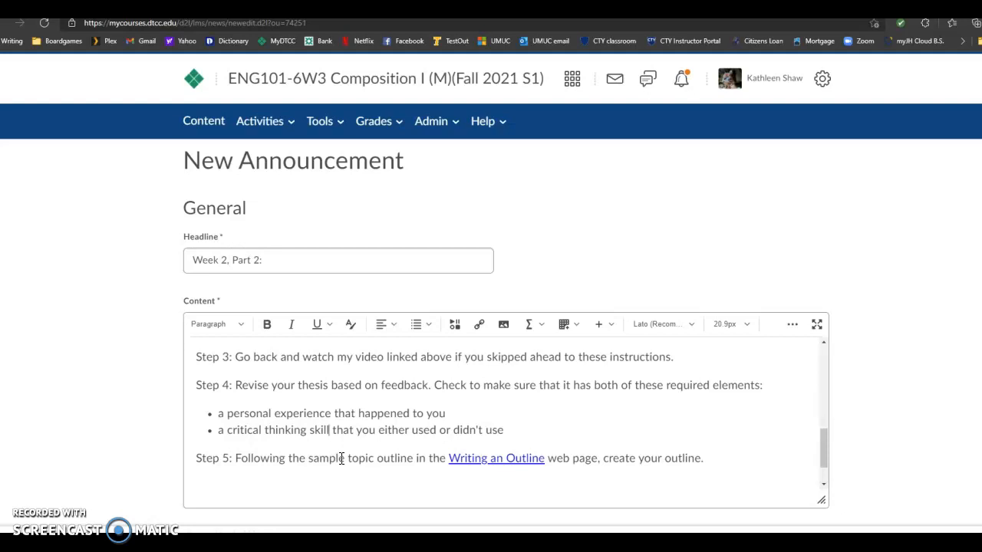
type("/cha")
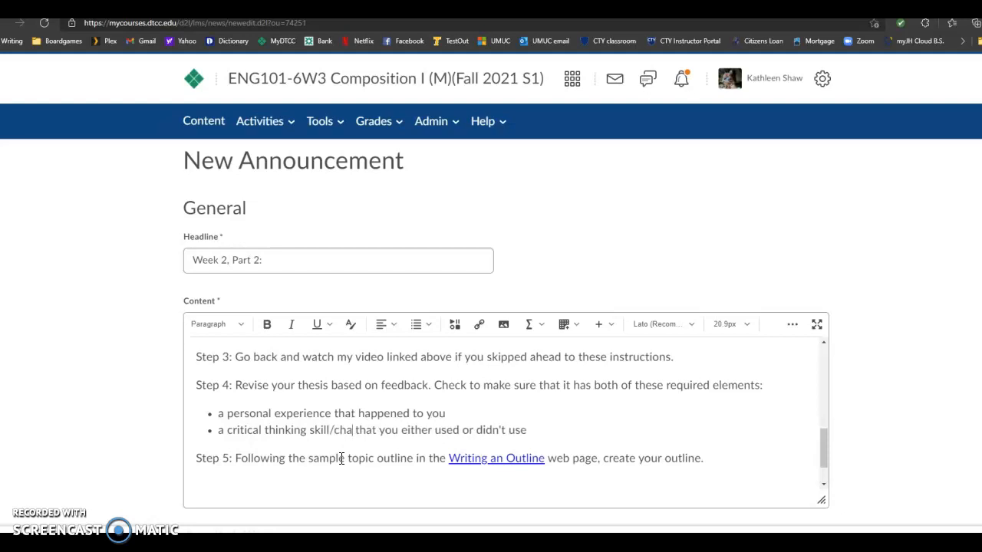
type("racter")
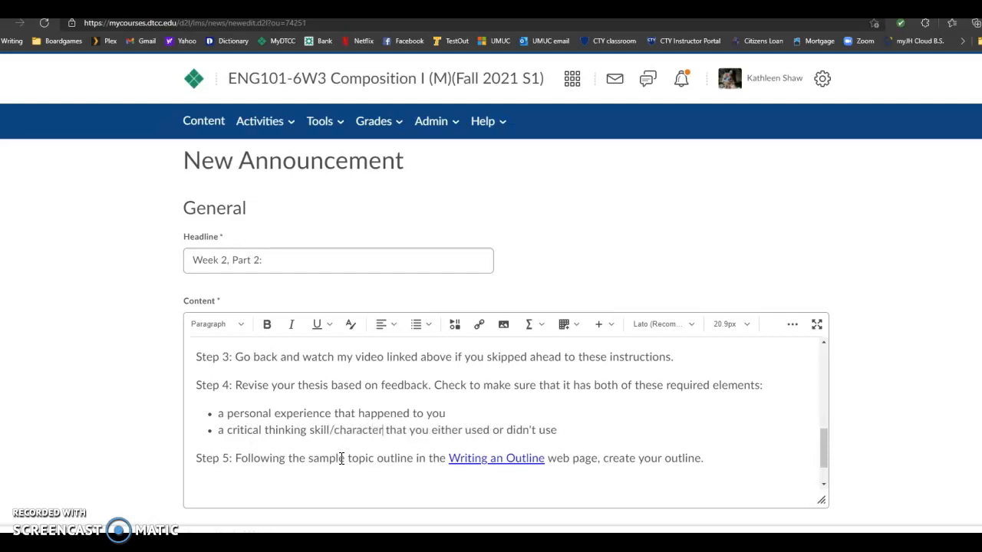
type("s")
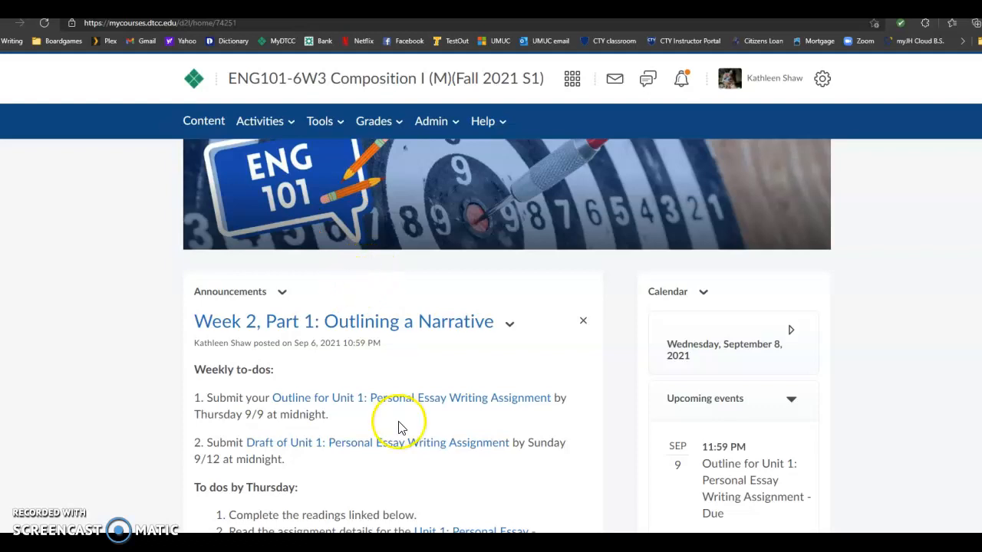
- Open the Writing an Outline reading and scroll down to Constructing Topic Outlines
scroll("down", 3)
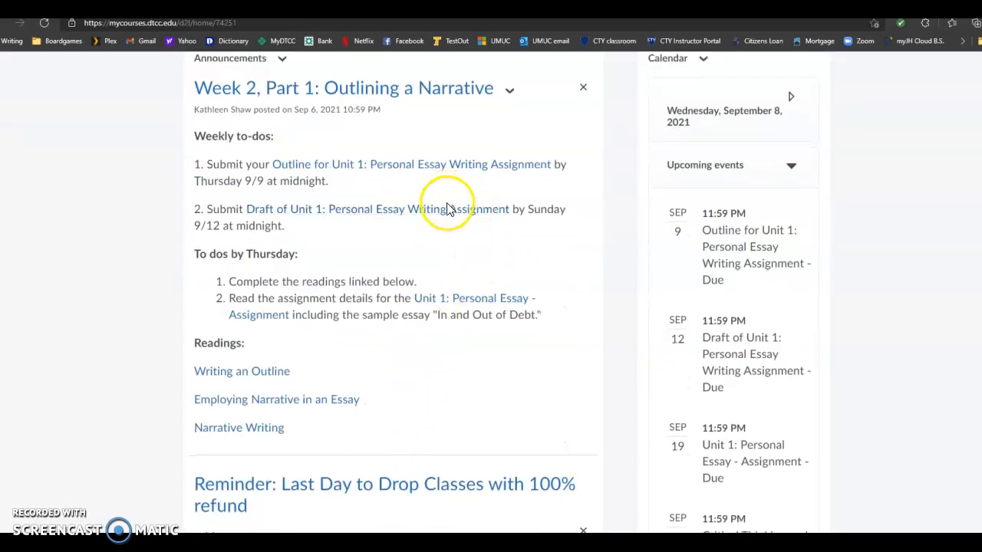
mouse_move(387, 393)
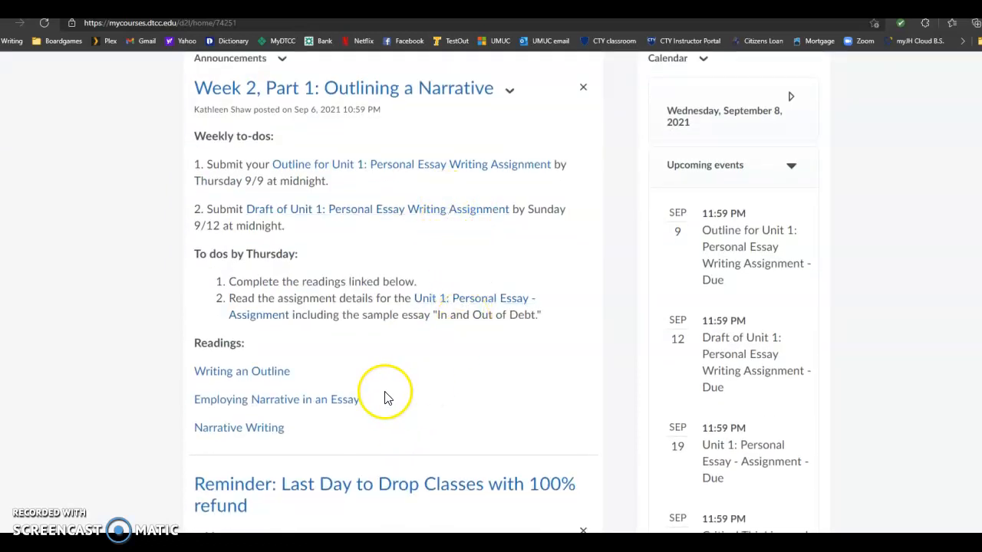
left_click(241, 370)
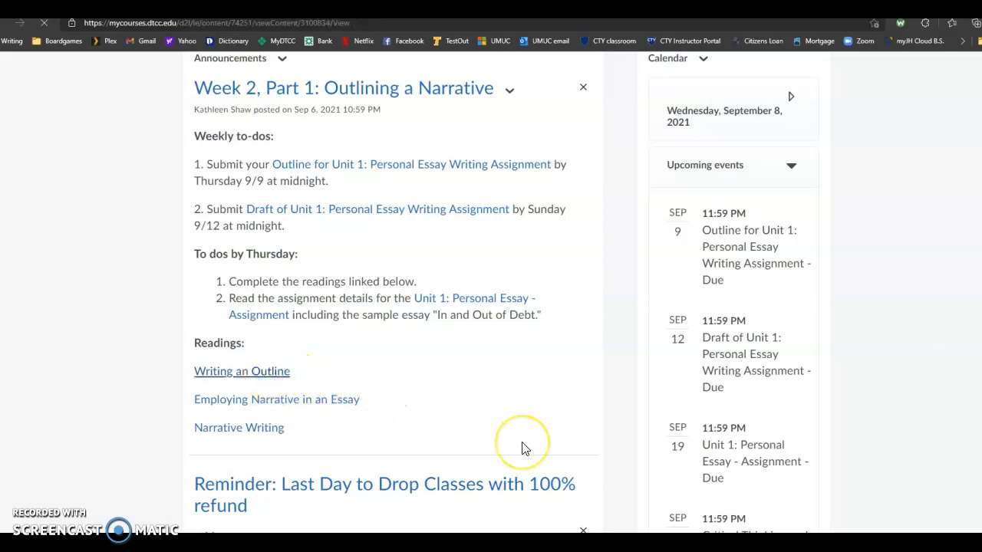
left_click(242, 371)
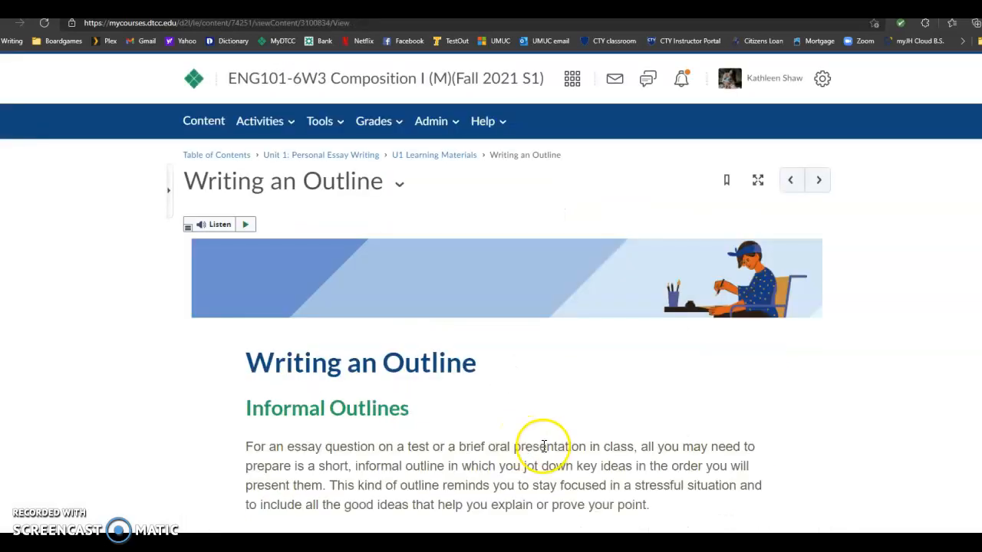
scroll("down", 3)
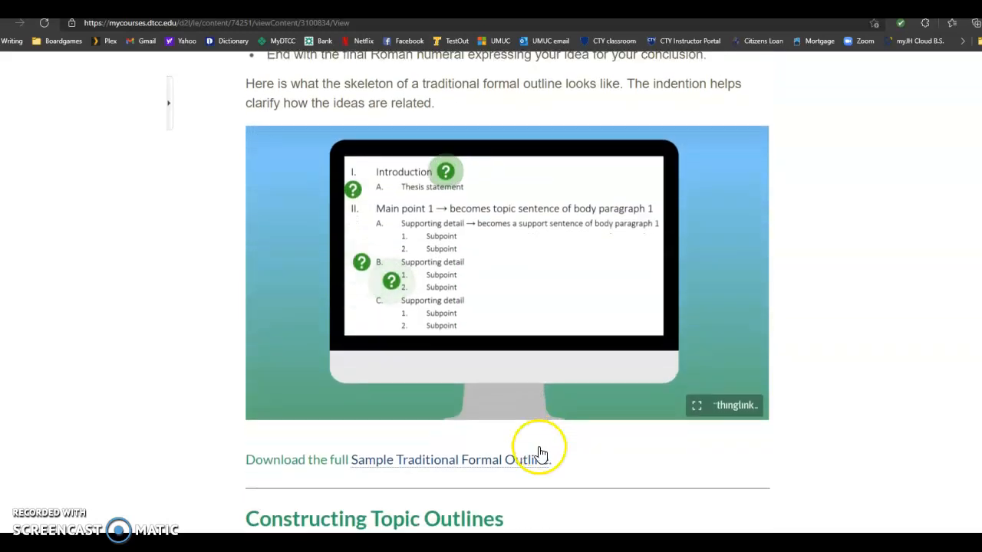
scroll("down", 3)
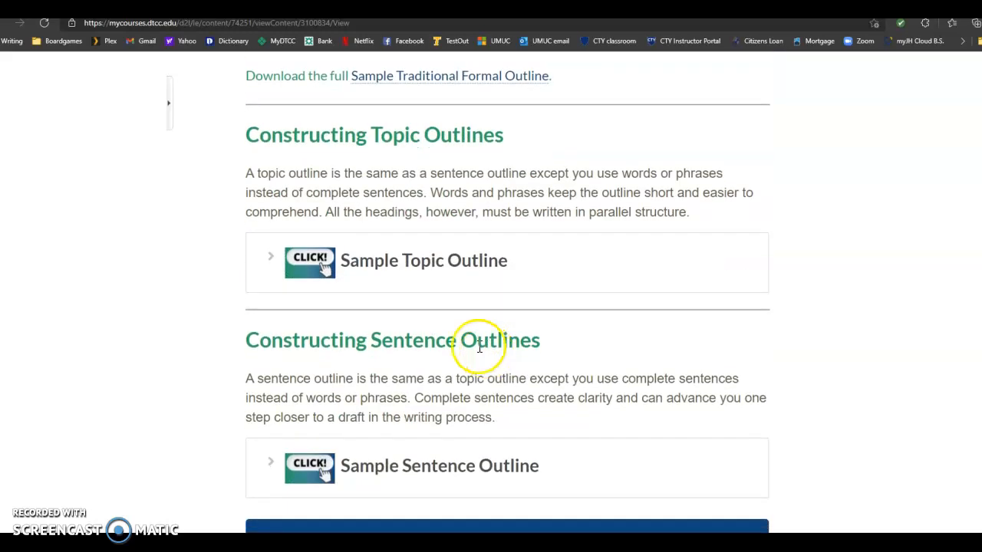
mouse_move(424, 260)
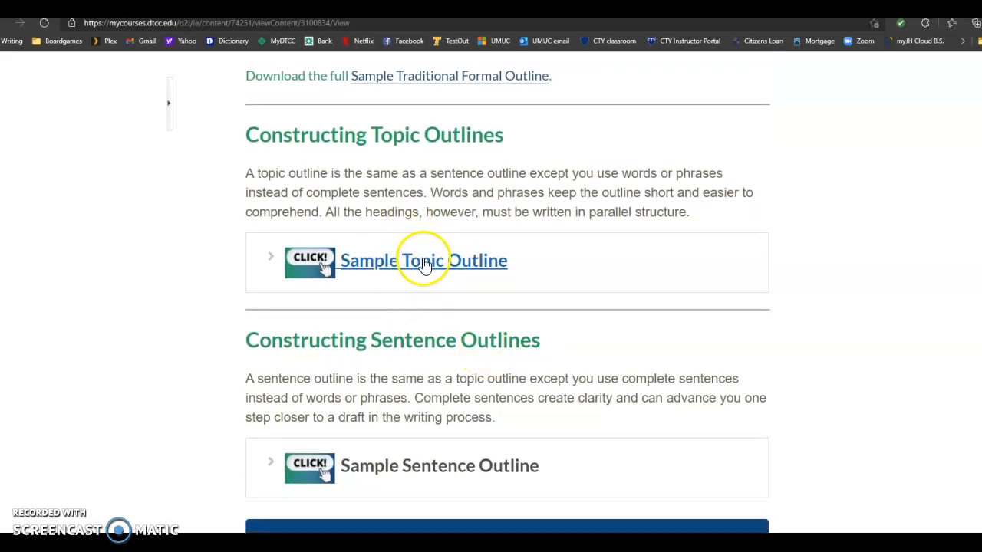
mouse_move(529, 258)
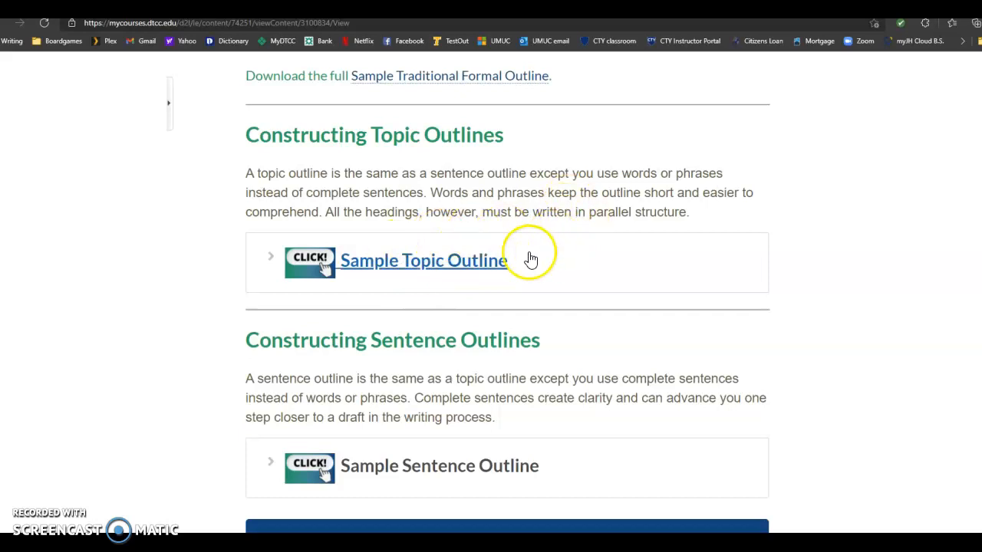
- Expand the Sample Topic Outline accordion to show the Technology Market example
left_click(422, 260)
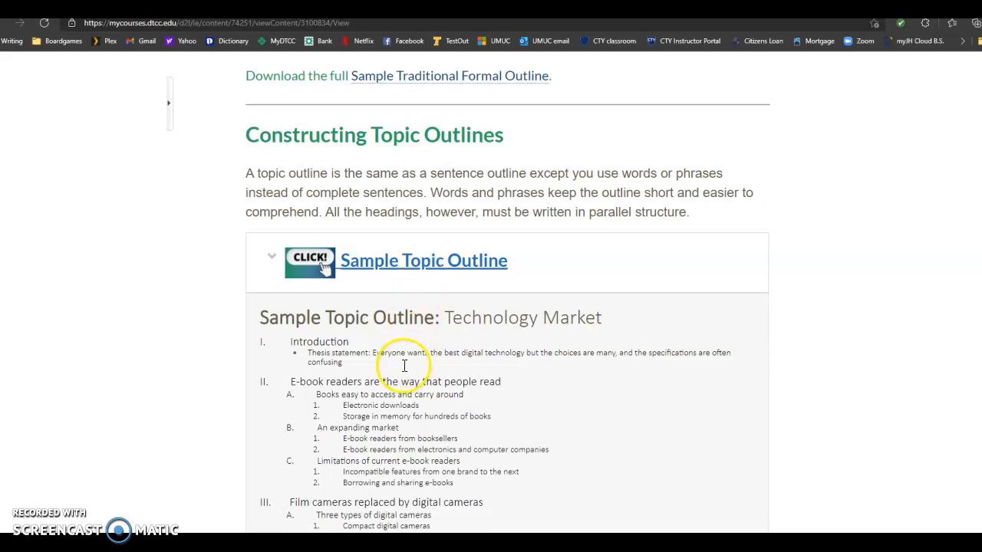
scroll("down", 3)
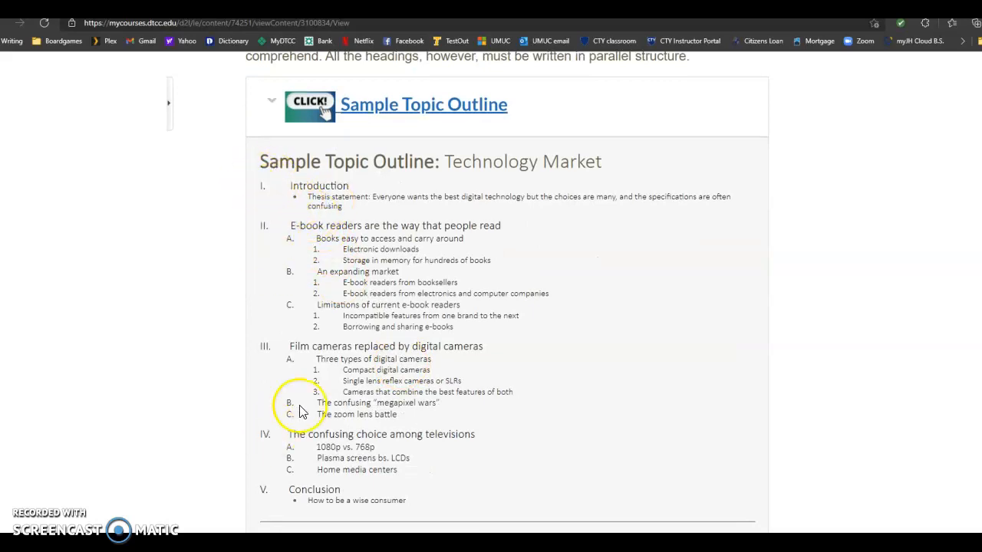
mouse_move(284, 501)
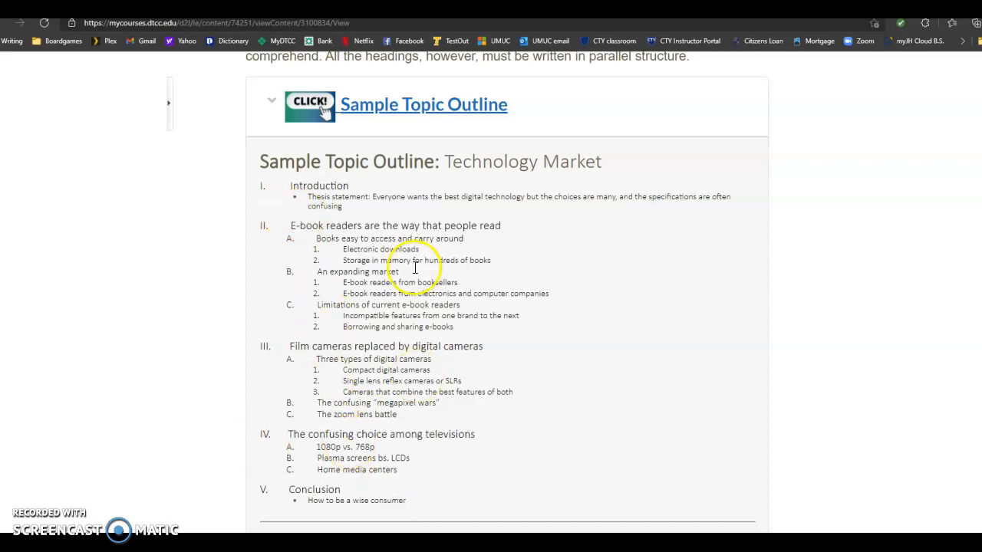
mouse_move(376, 374)
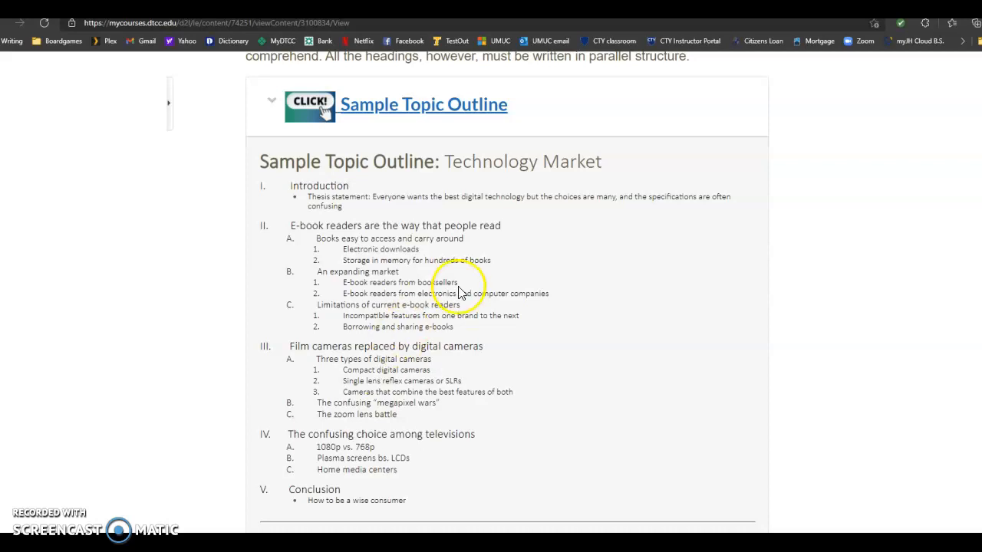
mouse_move(301, 188)
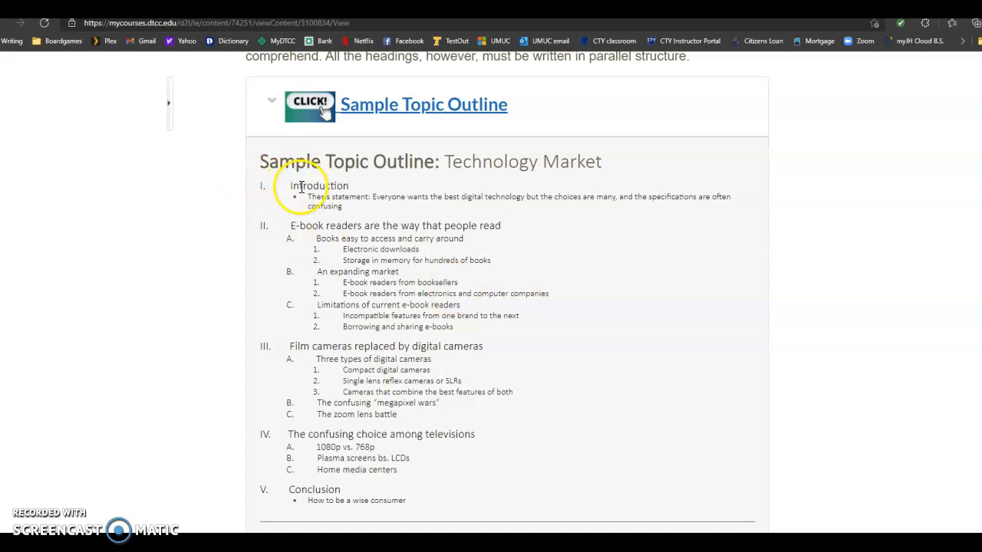
mouse_move(301, 207)
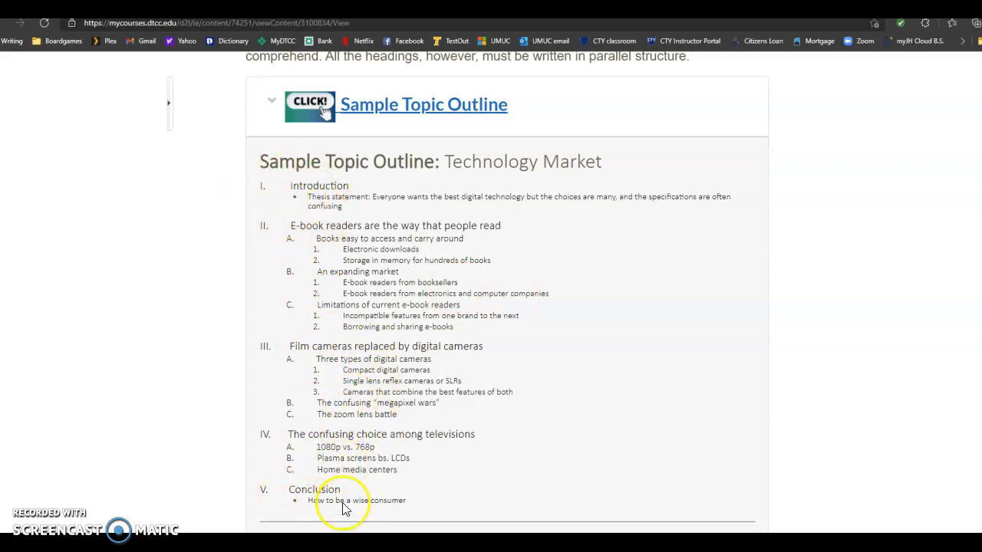
mouse_move(341, 234)
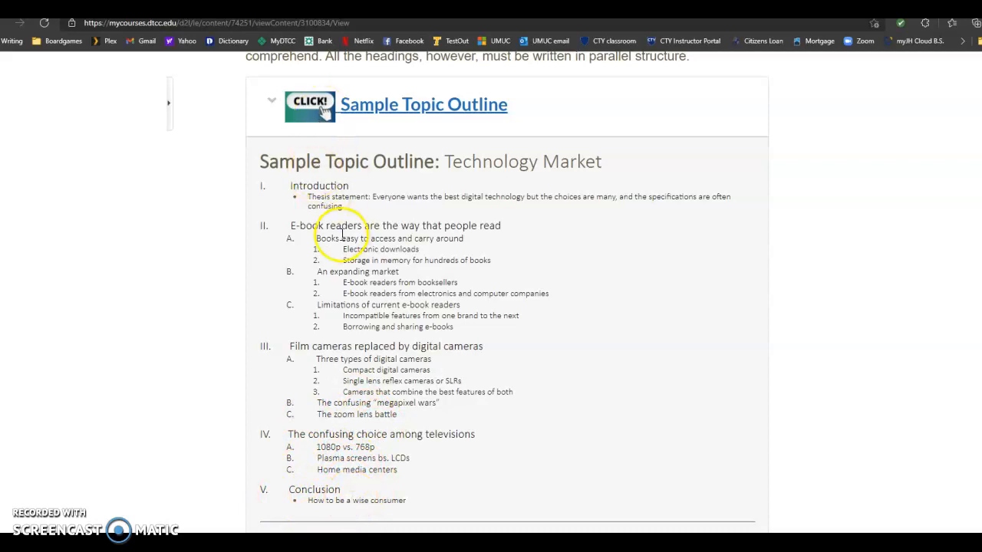
mouse_move(494, 468)
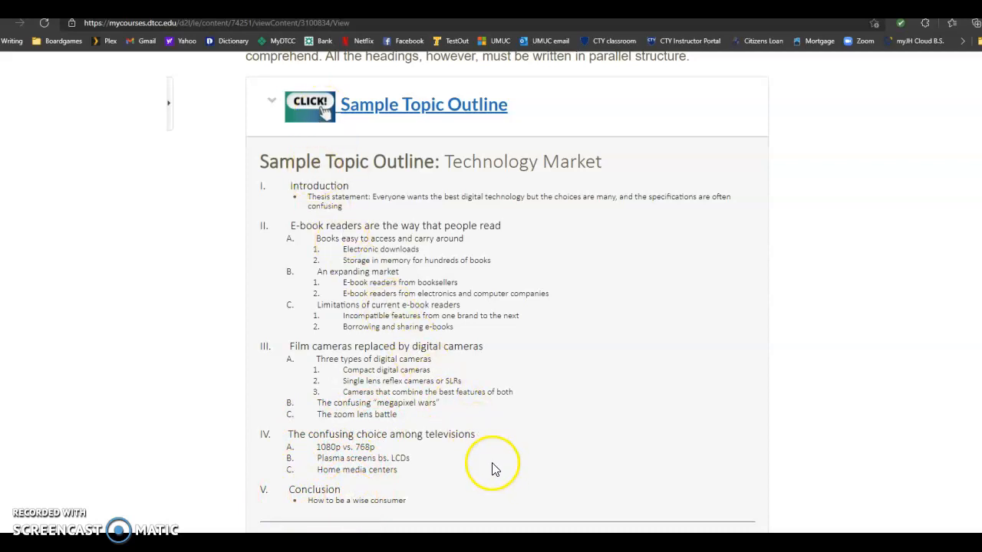
mouse_move(354, 339)
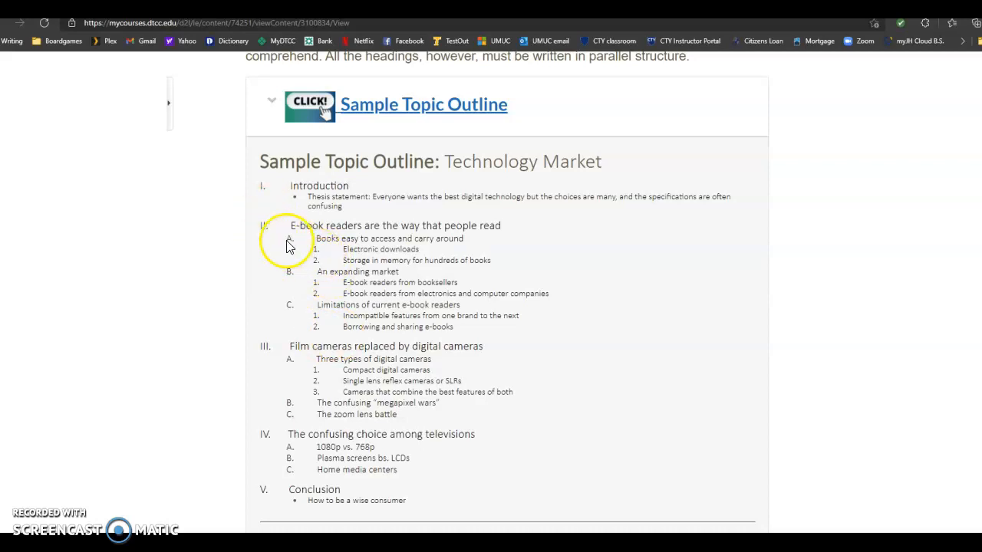
mouse_move(287, 254)
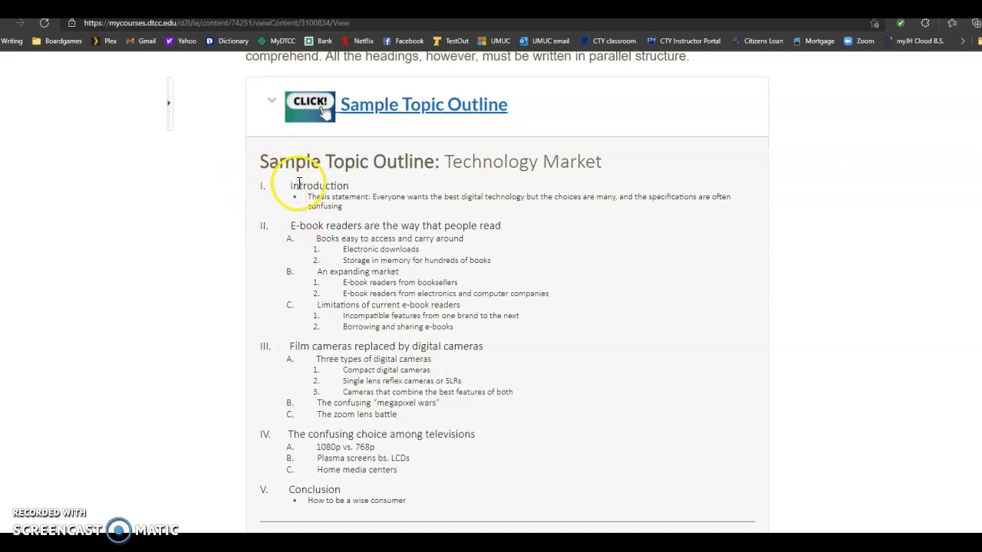
mouse_move(241, 242)
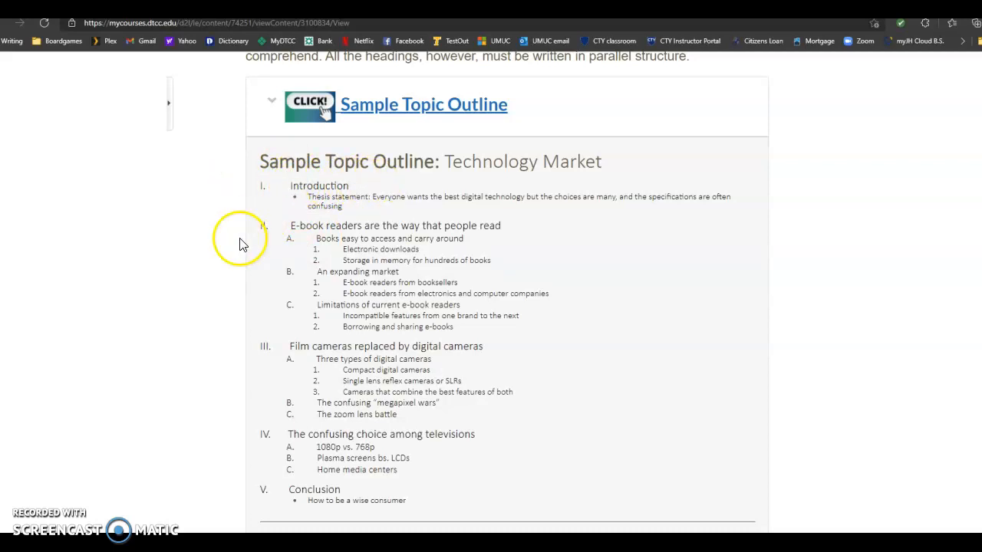
mouse_move(391, 339)
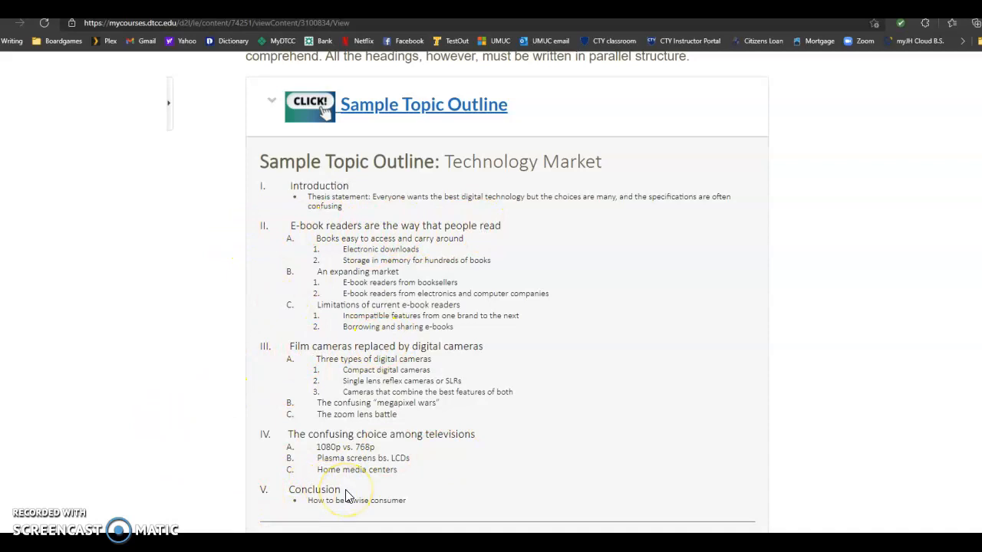
- Scroll the reading page back up toward the U1 Learning Materials contents
scroll("up", 3)
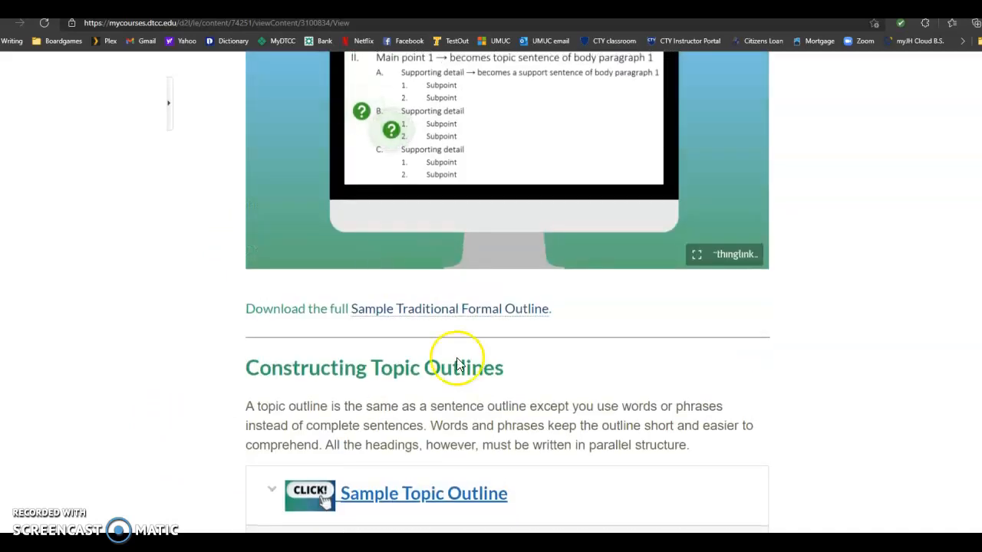
scroll("up", 3)
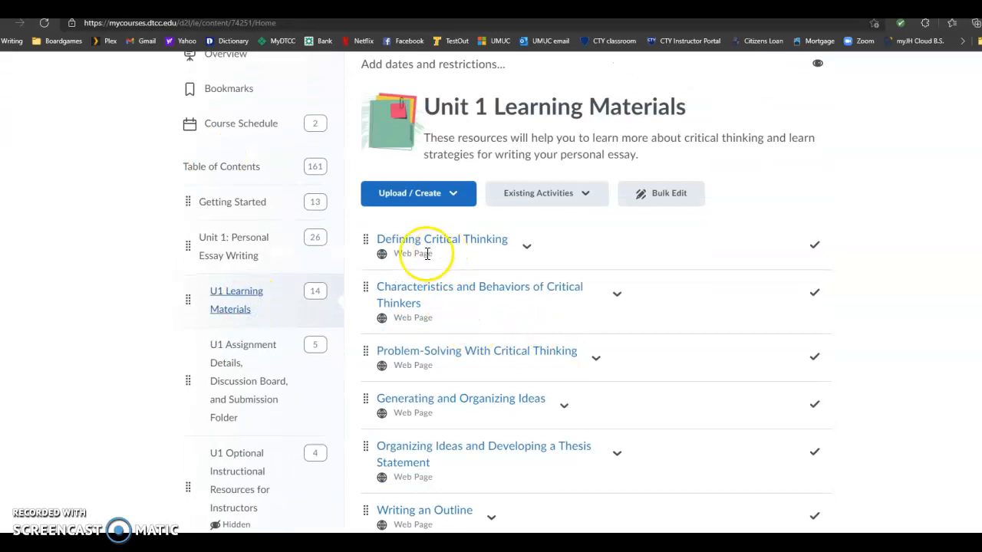
scroll("down", 3)
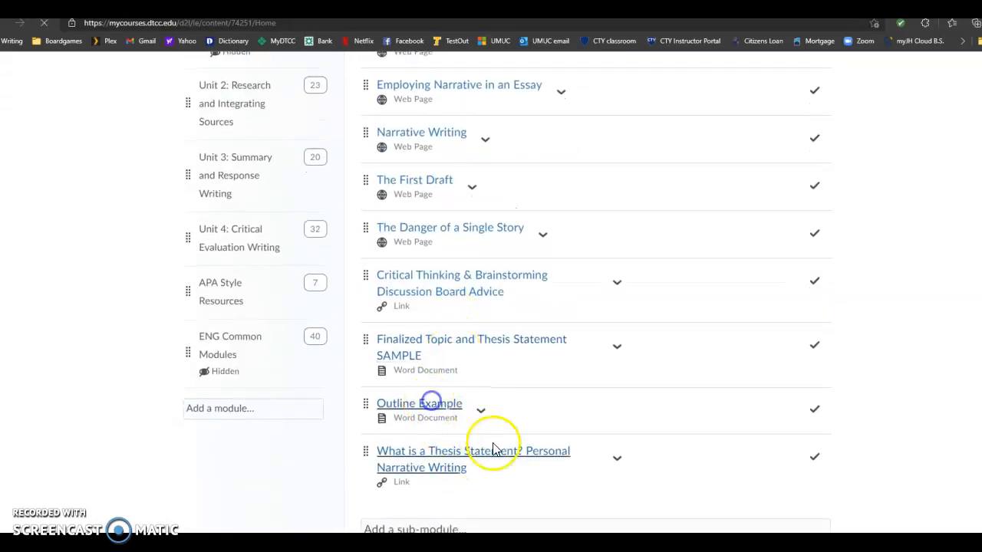
- Open the Outline Example Word document from the U1 Learning Materials list
left_click(419, 403)
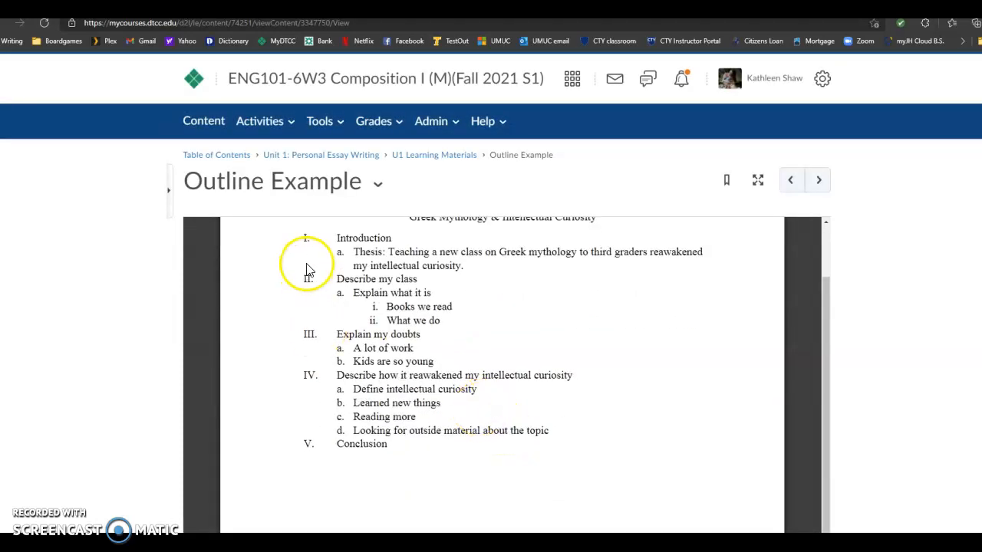
mouse_move(311, 241)
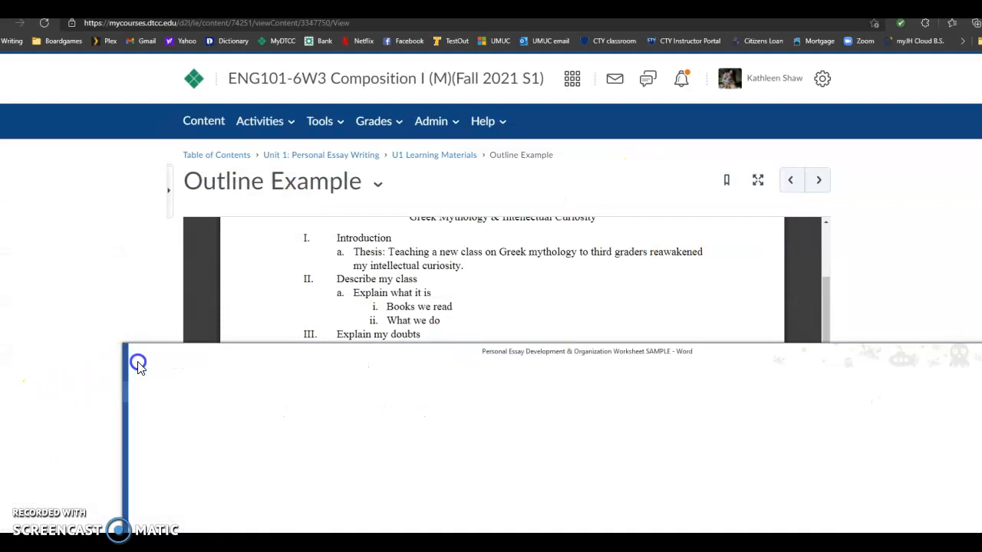
- In Word, start a multilevel outline with 'I. Introduction' and a 'Thesis:' sub-point
left_click(138, 363)
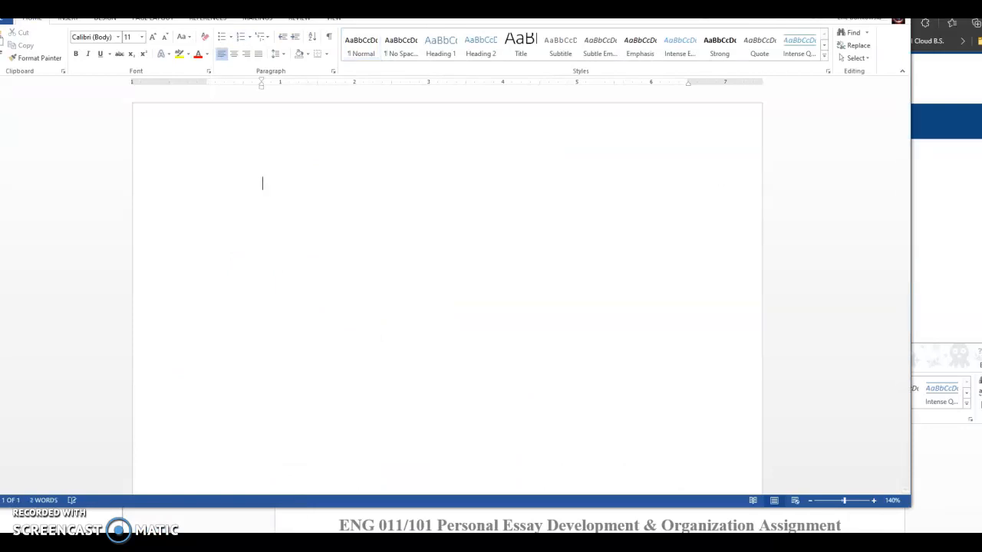
left_click(242, 37)
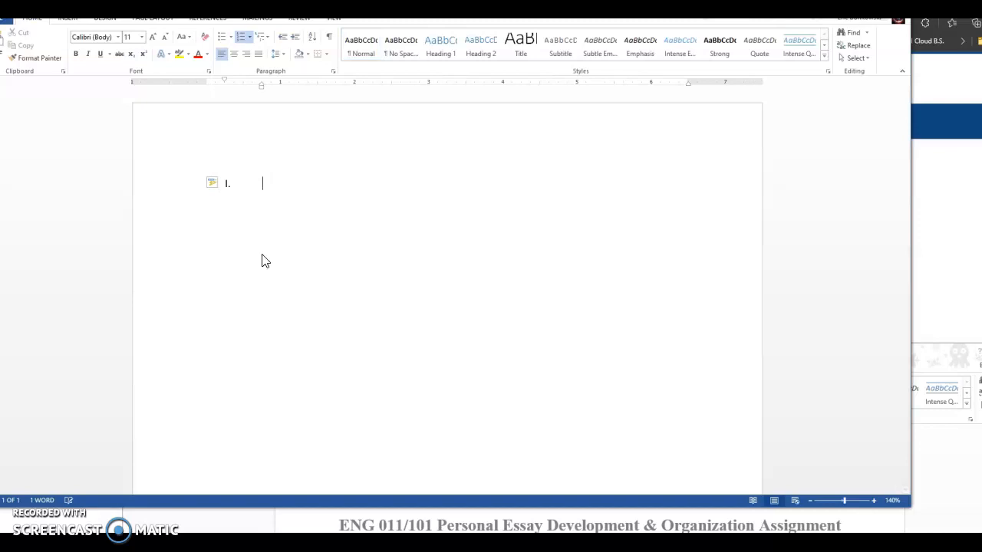
type("Introducion")
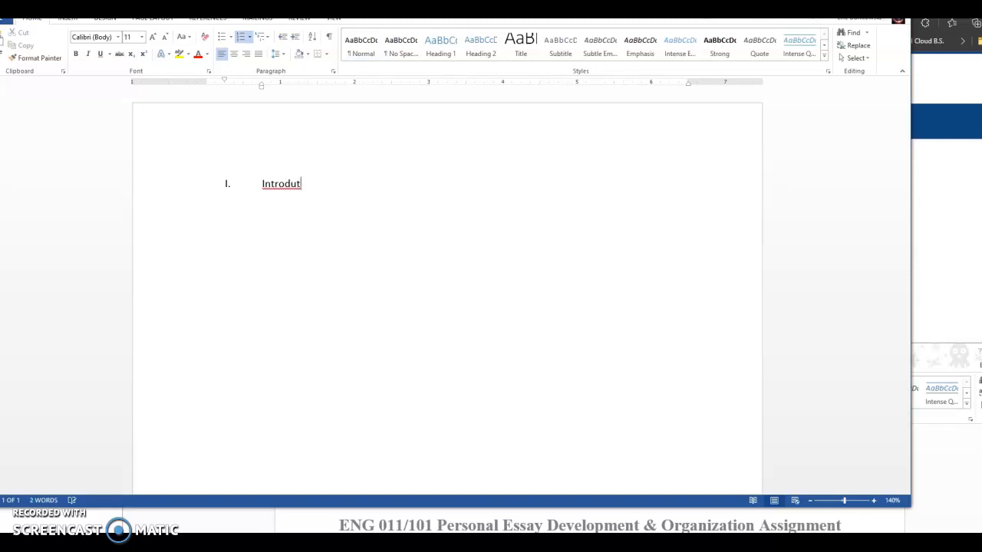
key("backspace")
type("ction")
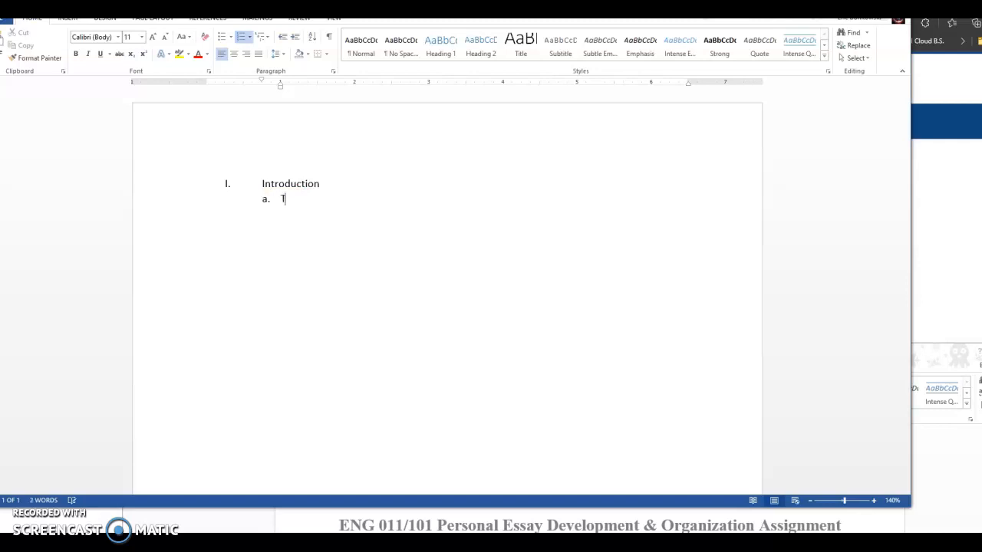
type("hesis:")
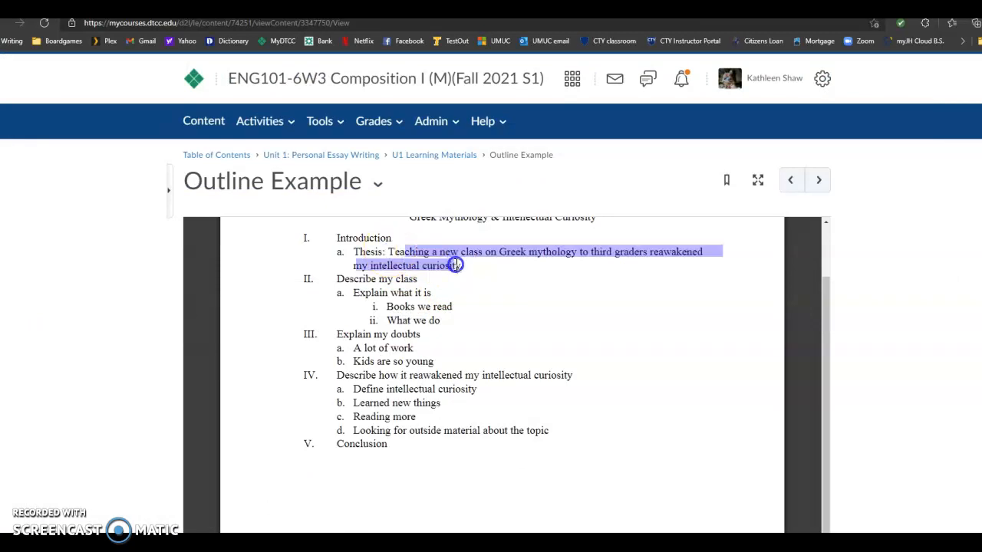
right_click(452, 263)
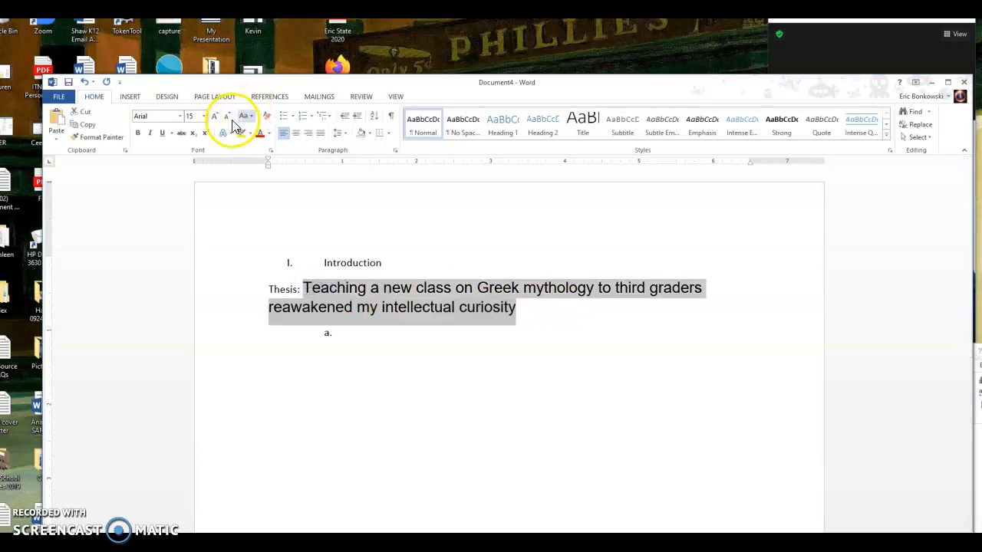
- Set the pasted thesis and Introduction to Calibri, size 12
left_click(203, 115)
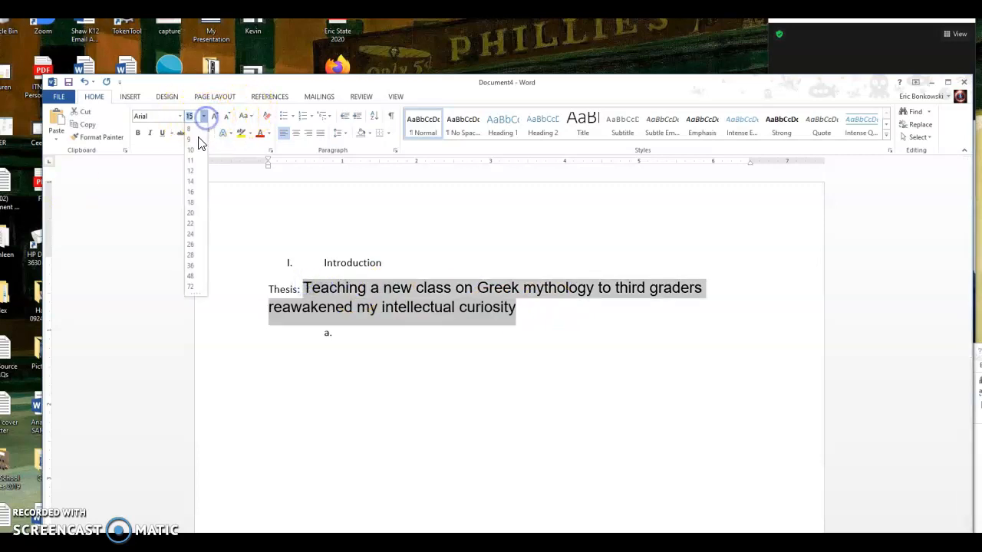
left_click(191, 171)
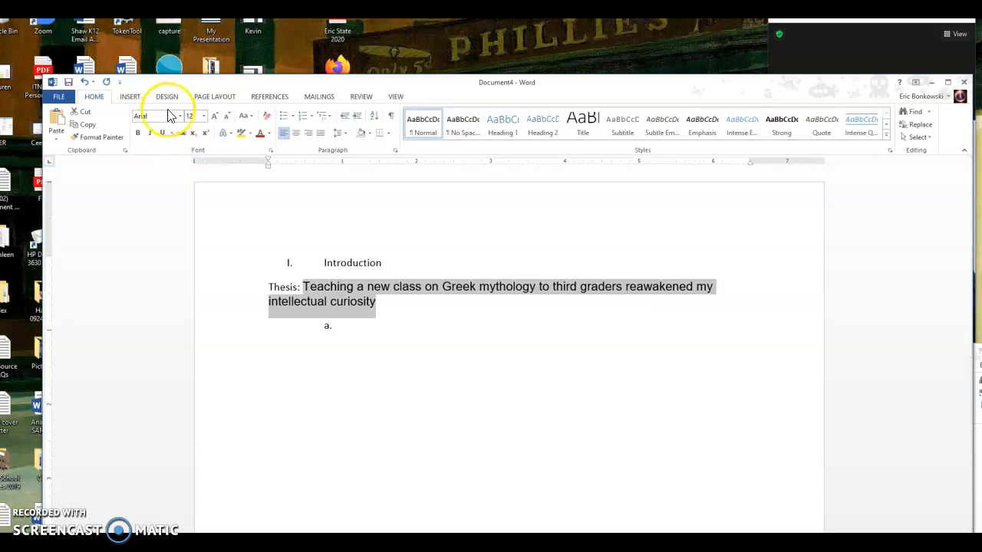
left_click(180, 116)
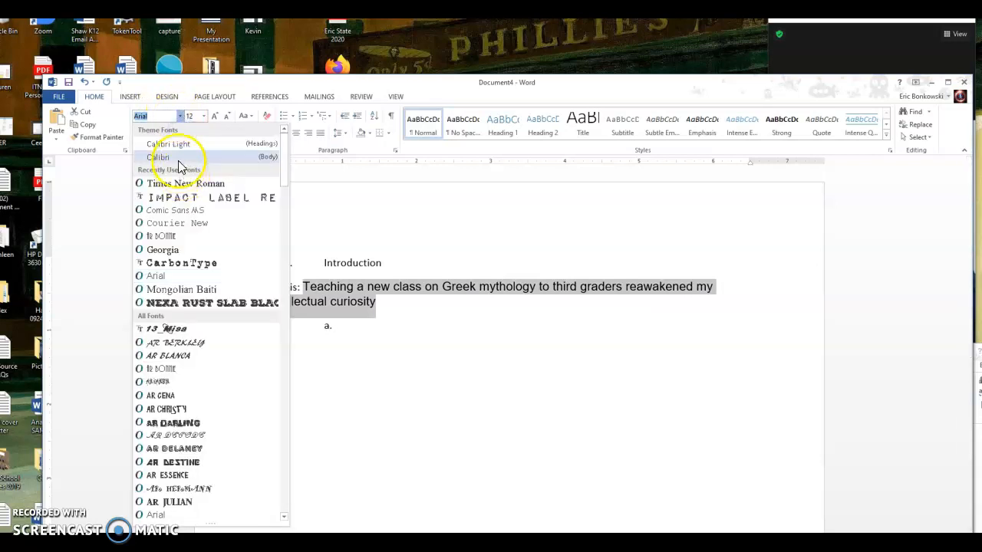
left_click(161, 157)
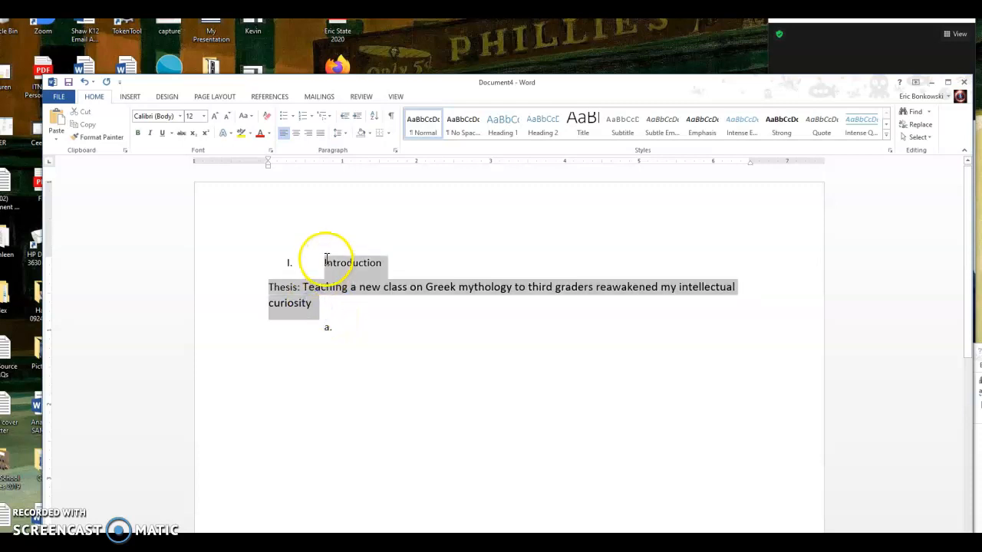
left_click(203, 117)
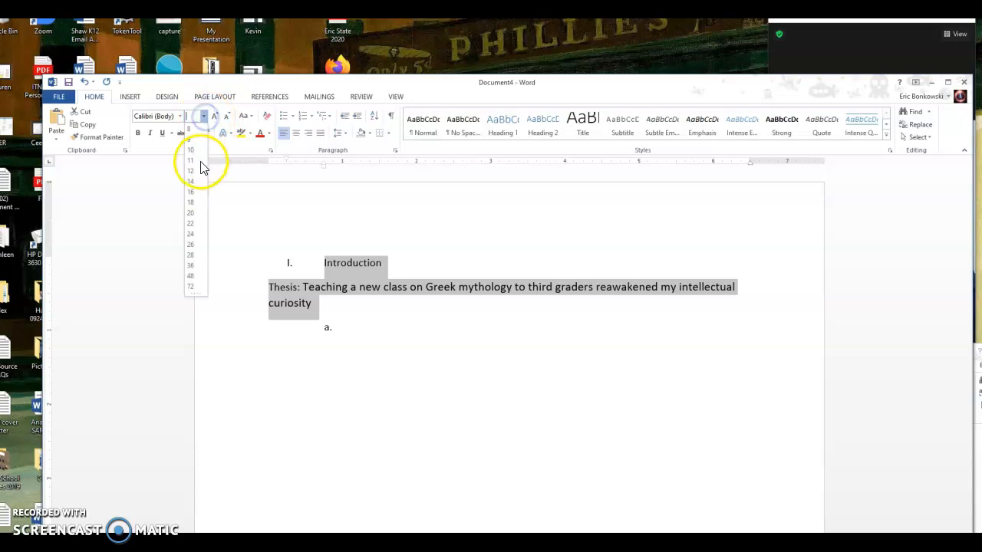
left_click(191, 170)
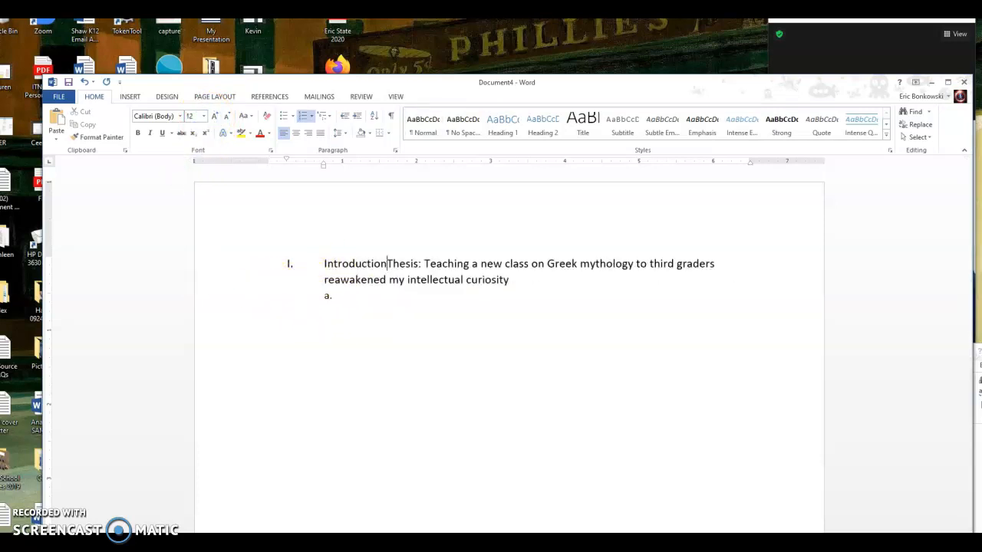
- Put the thesis on its own lettered line, remove the blank line, and begin section II
key("Enter")
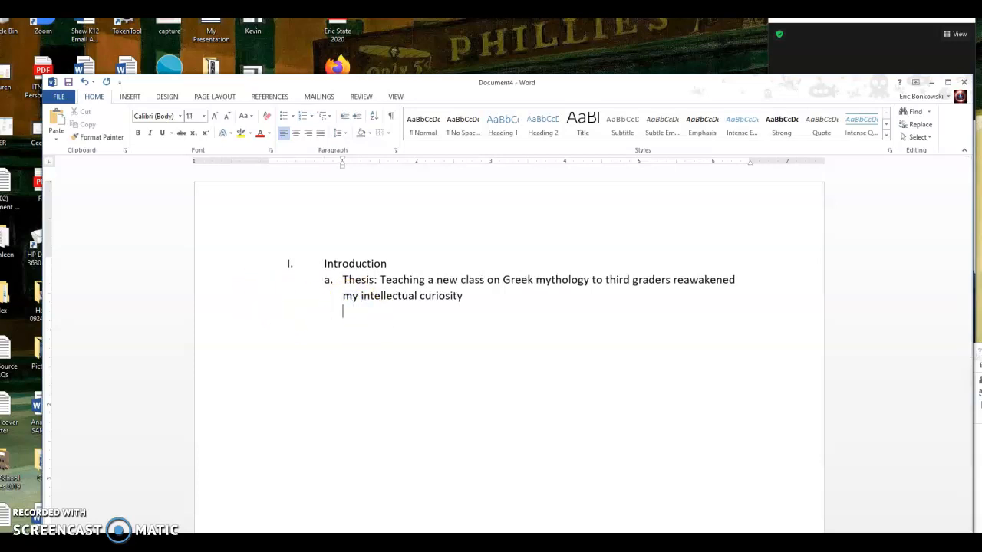
key("backspace")
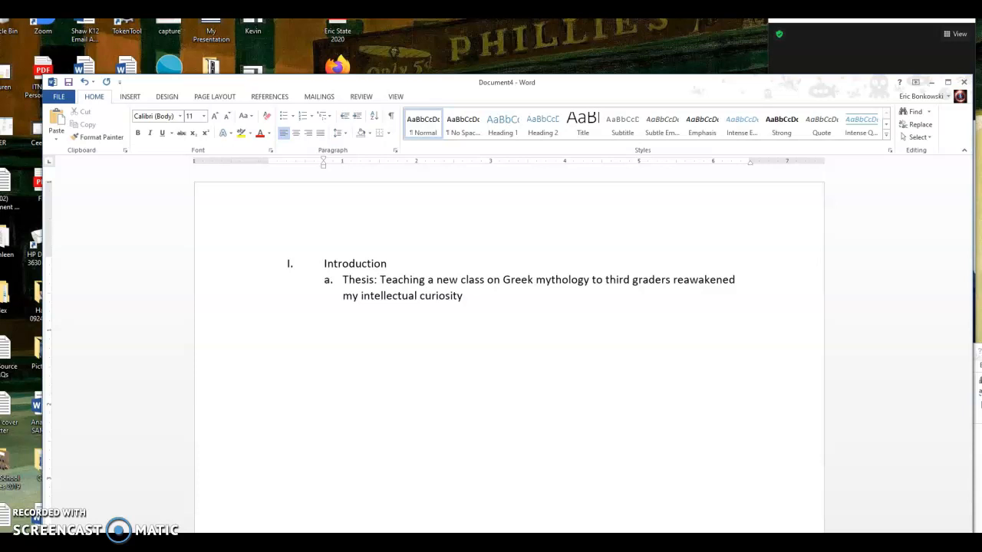
key("Return")
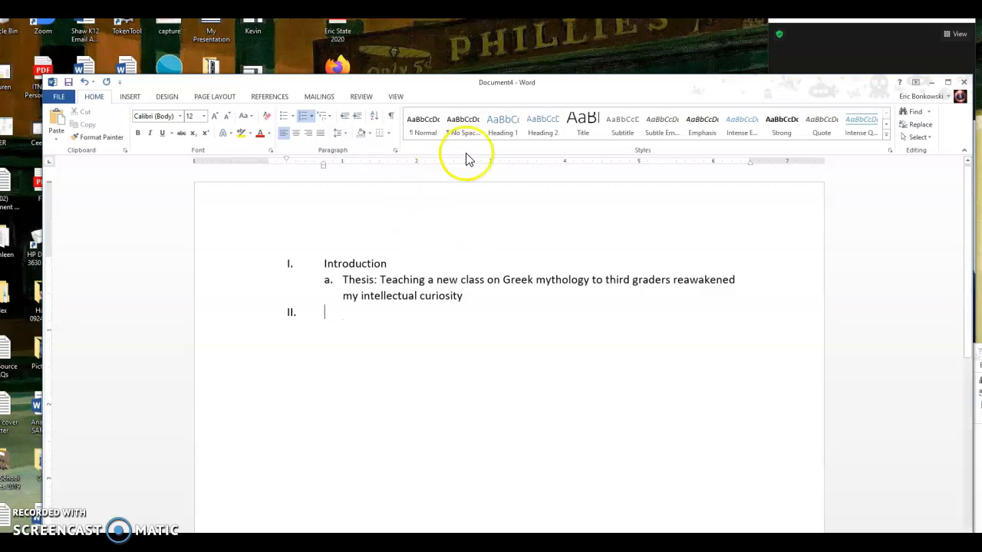
mouse_move(550, 102)
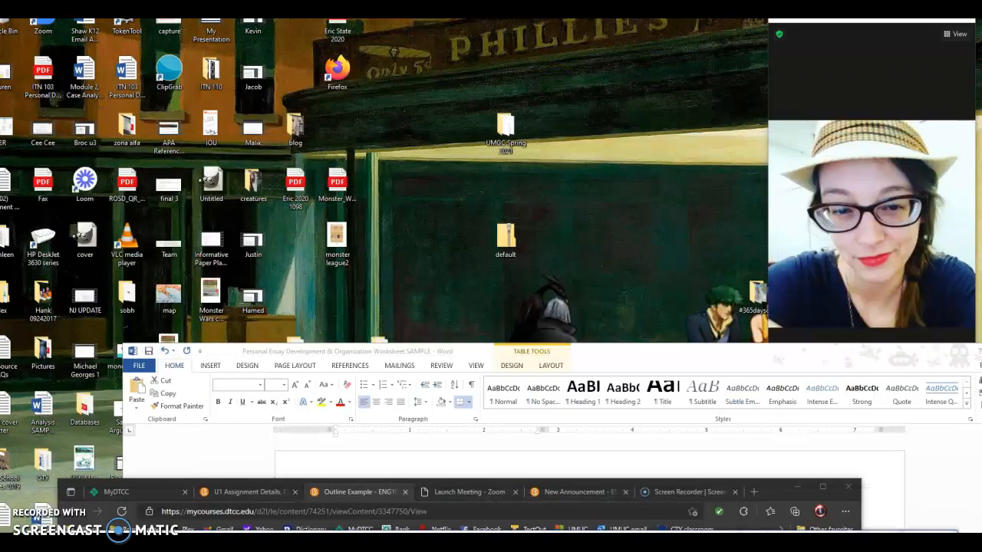
- Title outline section II 'Explain what my class is'
left_click(822, 486)
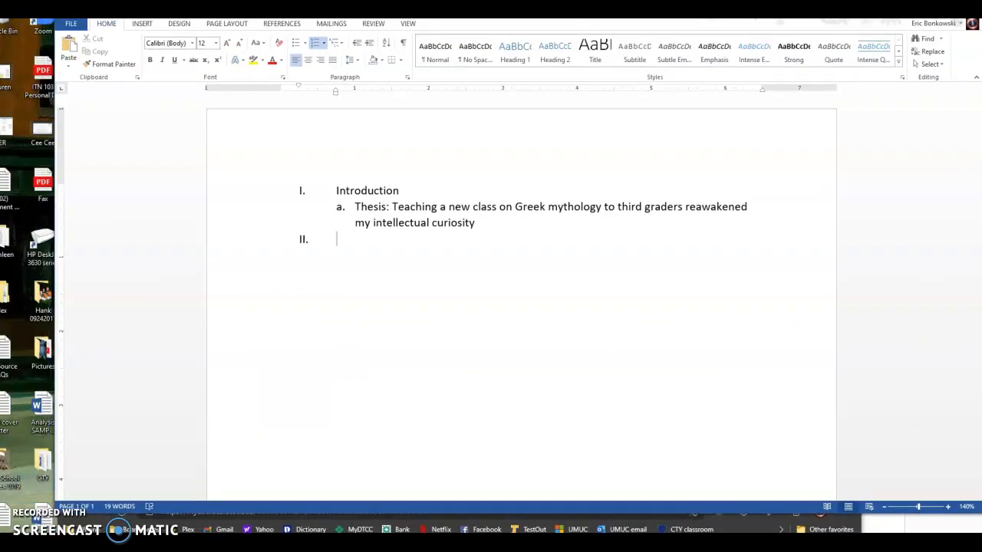
mouse_move(443, 311)
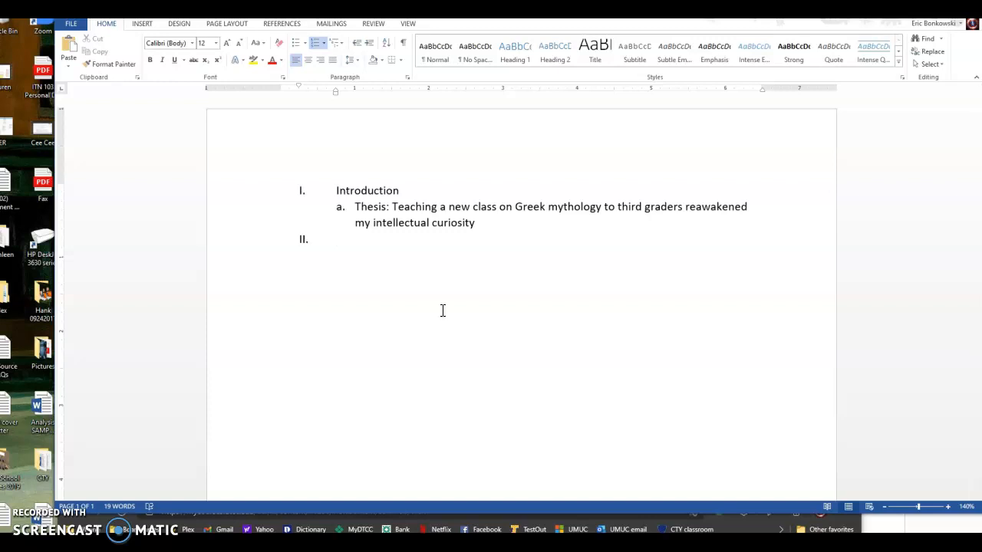
type("Ex")
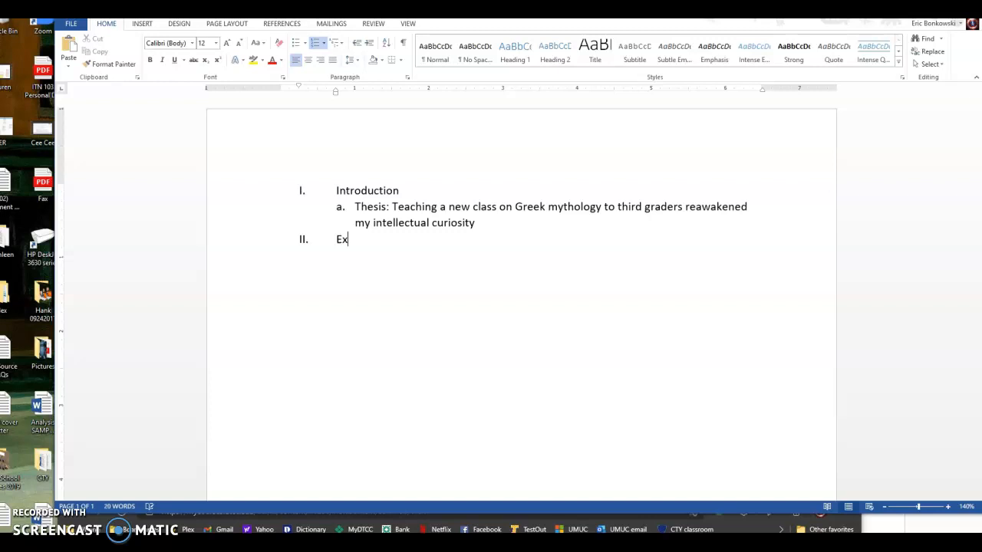
type("plain")
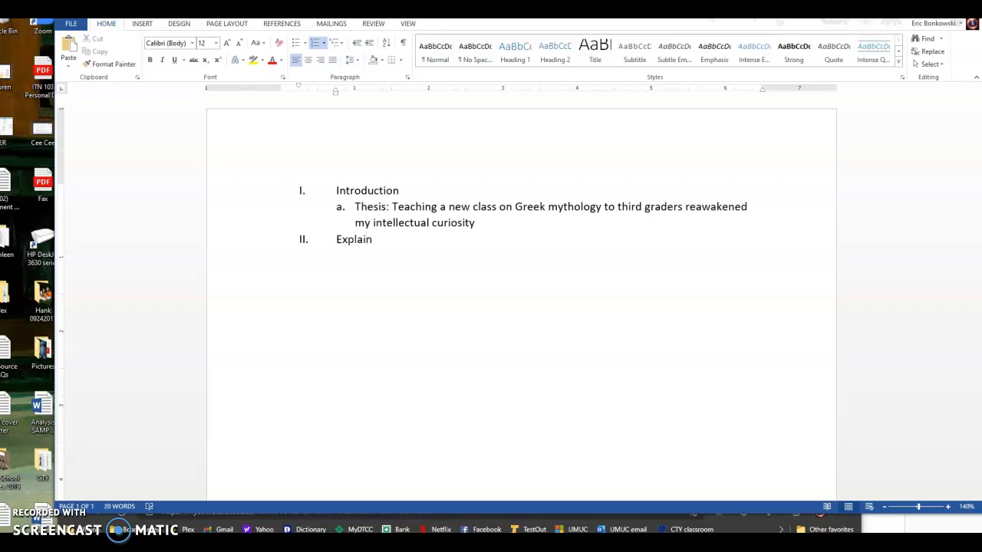
type("what m")
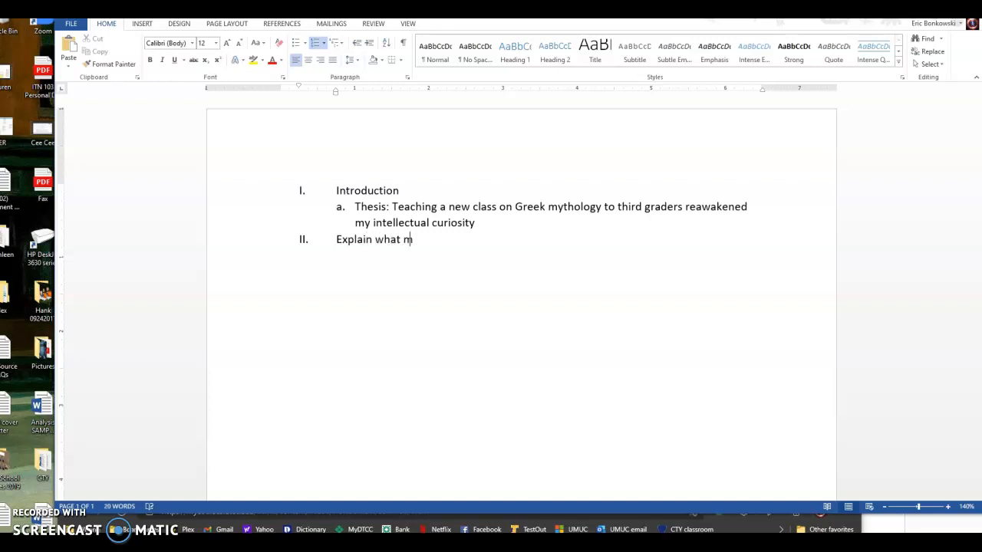
type("y class is")
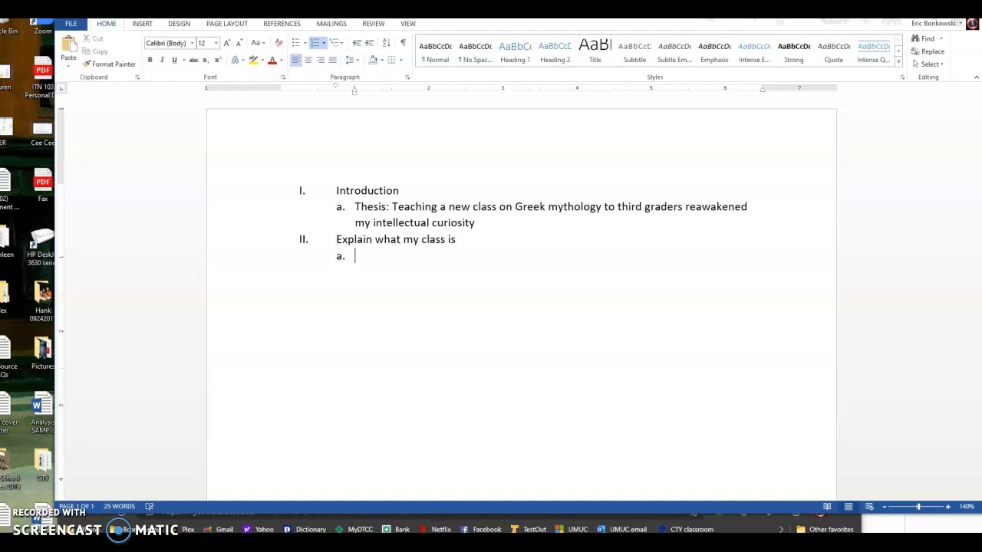
- Add points What books do we read, Age group, Where I teach it, What we do
type("What books do we read")
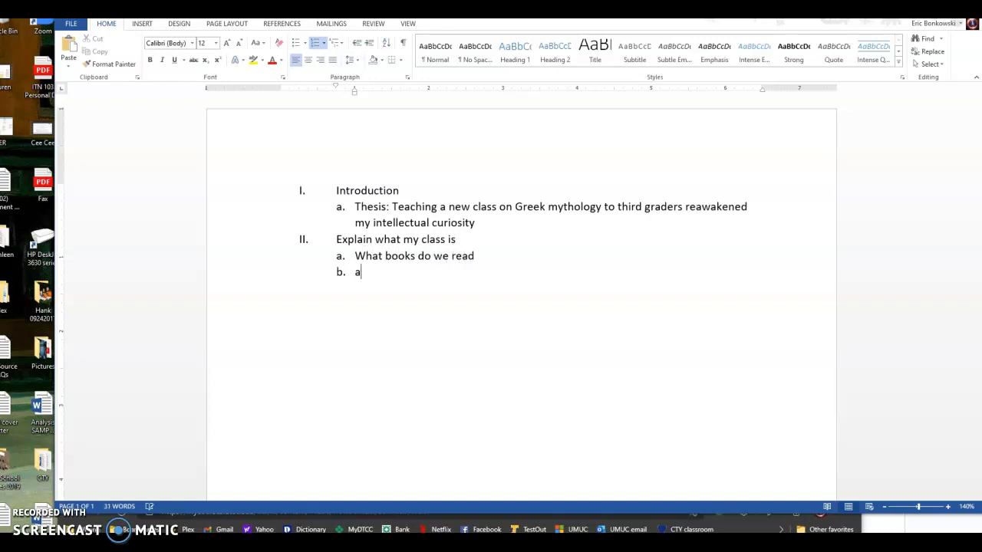
type("ge group")
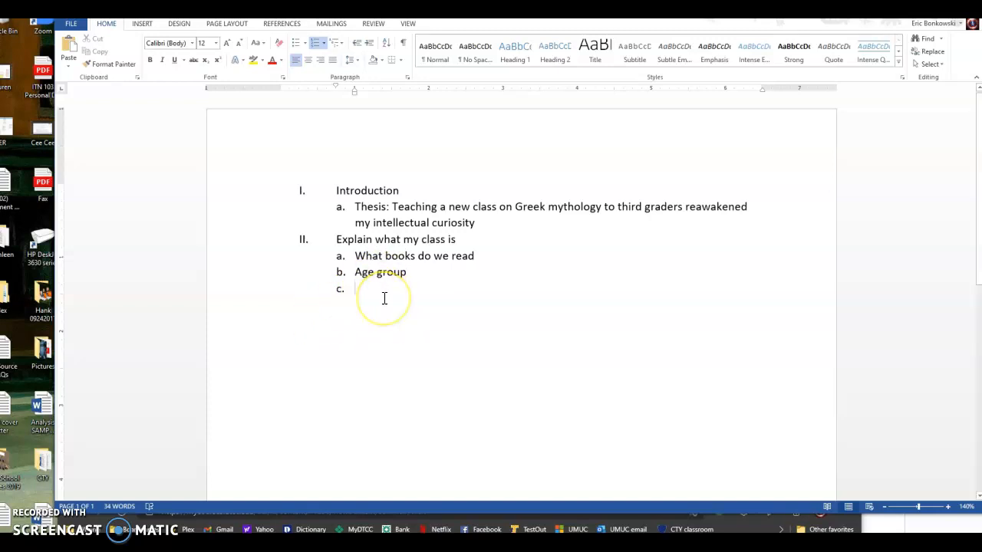
type("Where")
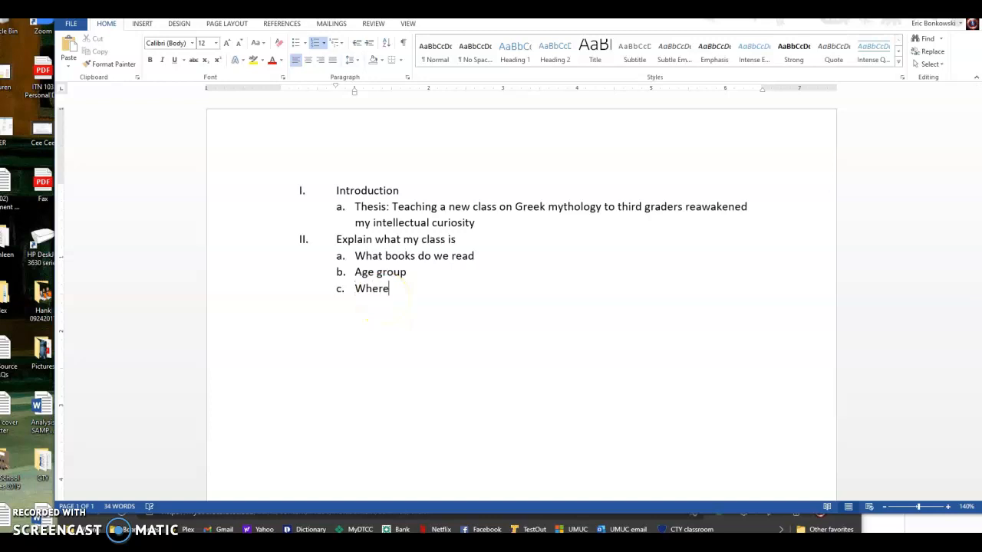
type("I teach it")
type("What we")
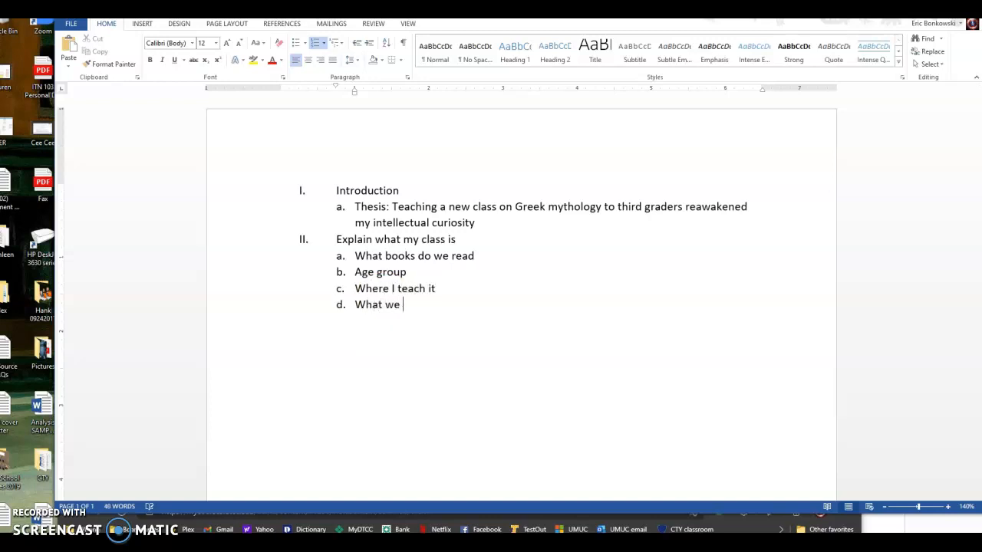
type("do")
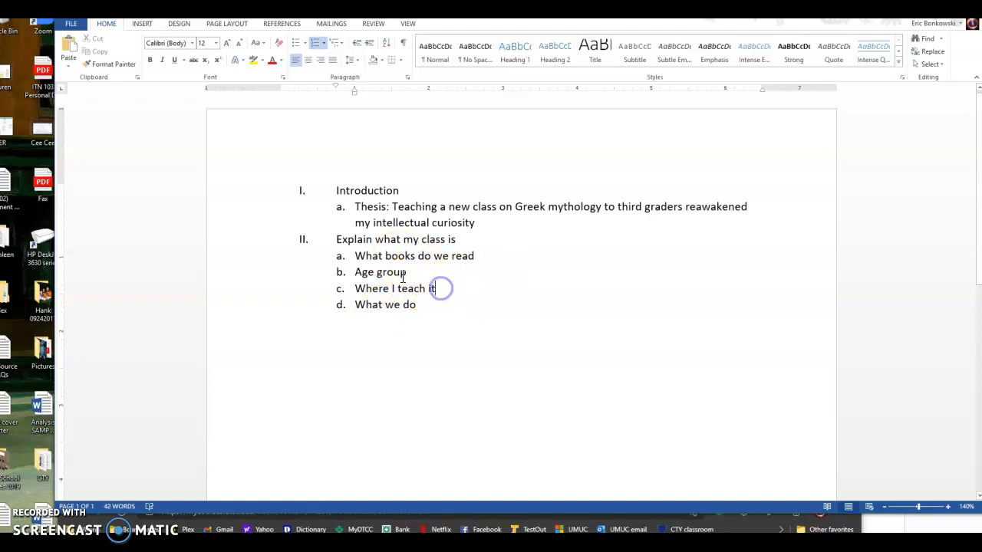
- Move 'What books do we read' last, retype 'Age Group' capitalized, and start section III
double_click(380, 272)
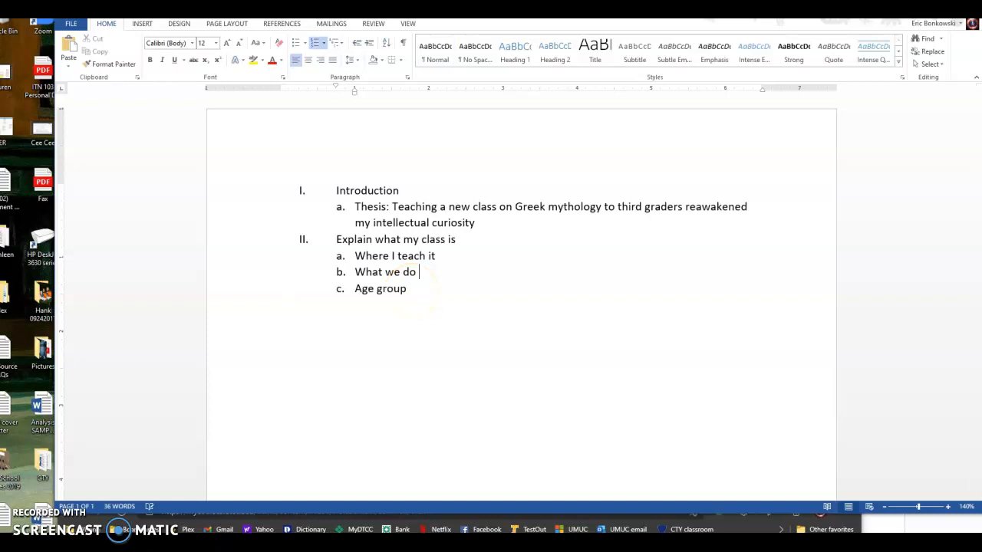
left_click(411, 289)
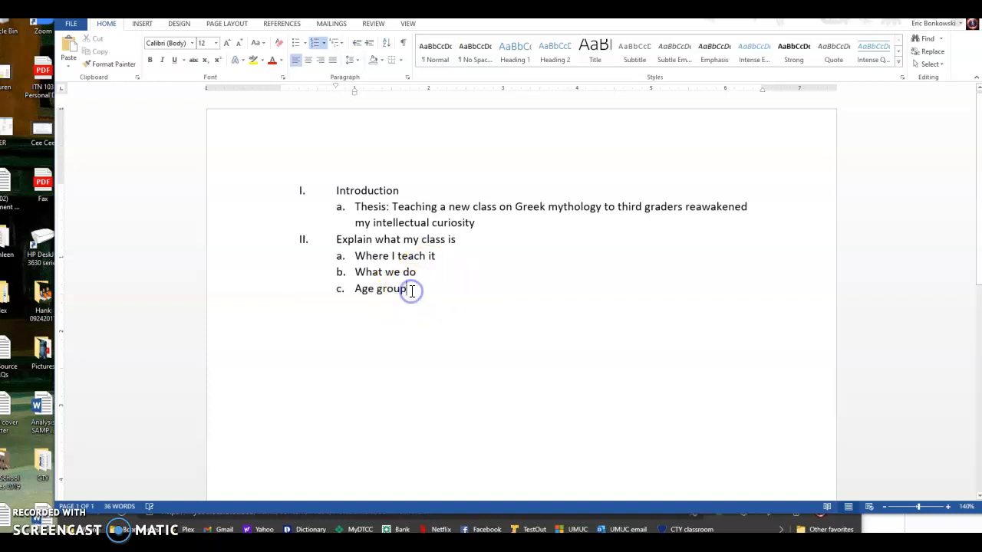
type("What books do we read")
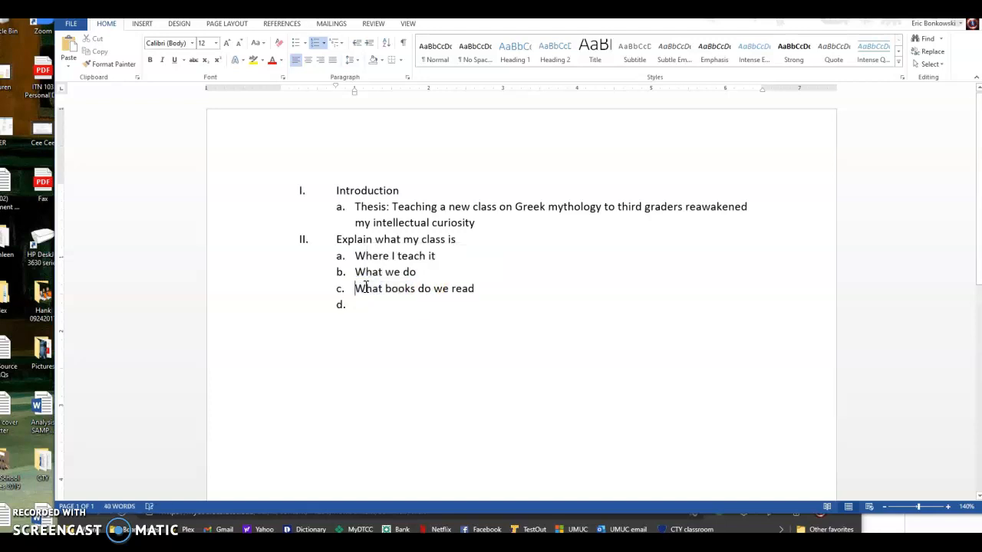
left_click(437, 255)
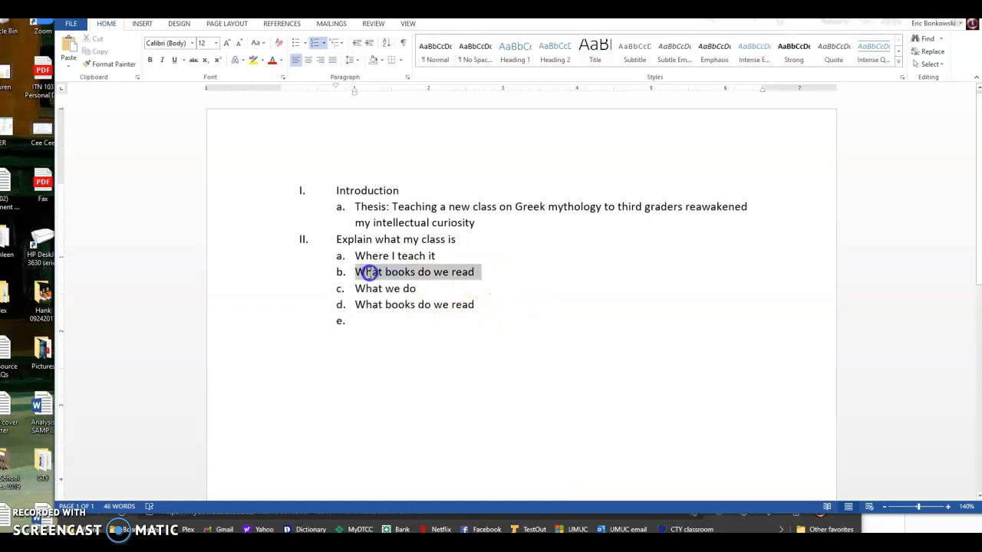
type("Age Grou")
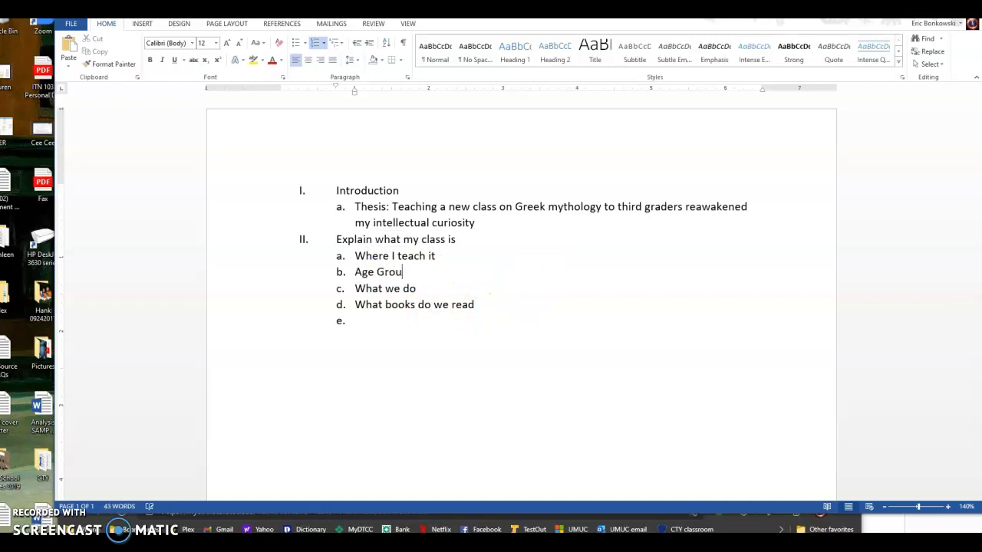
type("p")
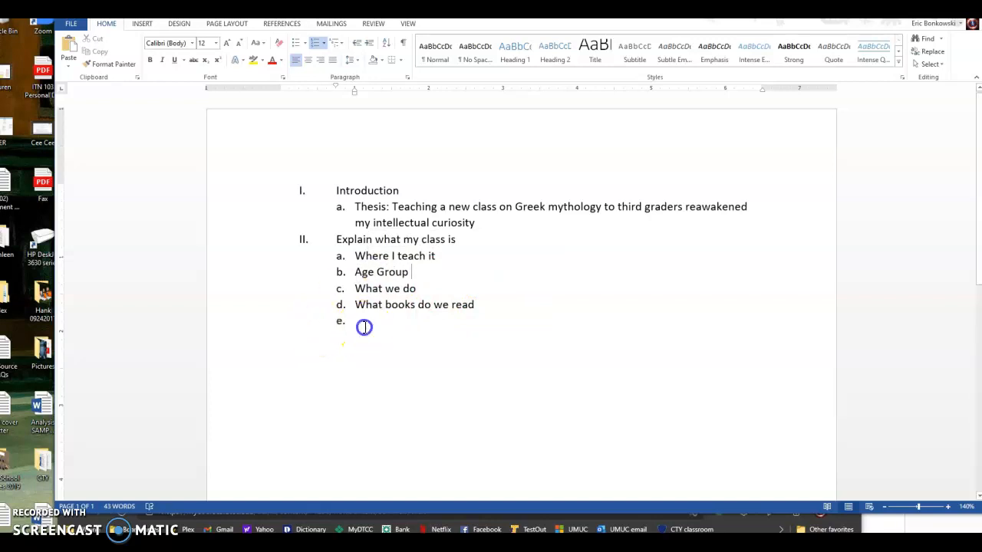
key("backspace")
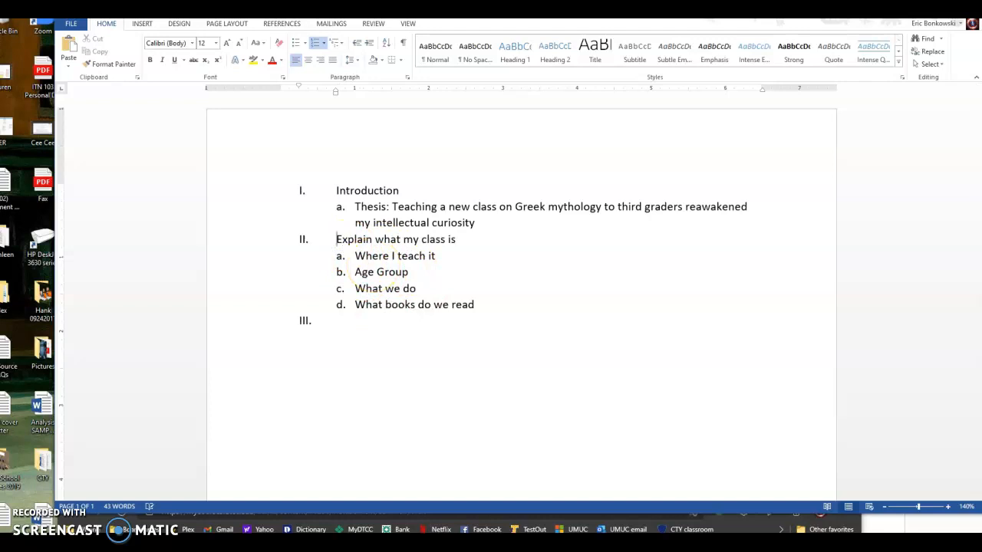
- Prefix item II with 'Description/' so it reads 'Description/Explain what my class is'
type("DEscipt")
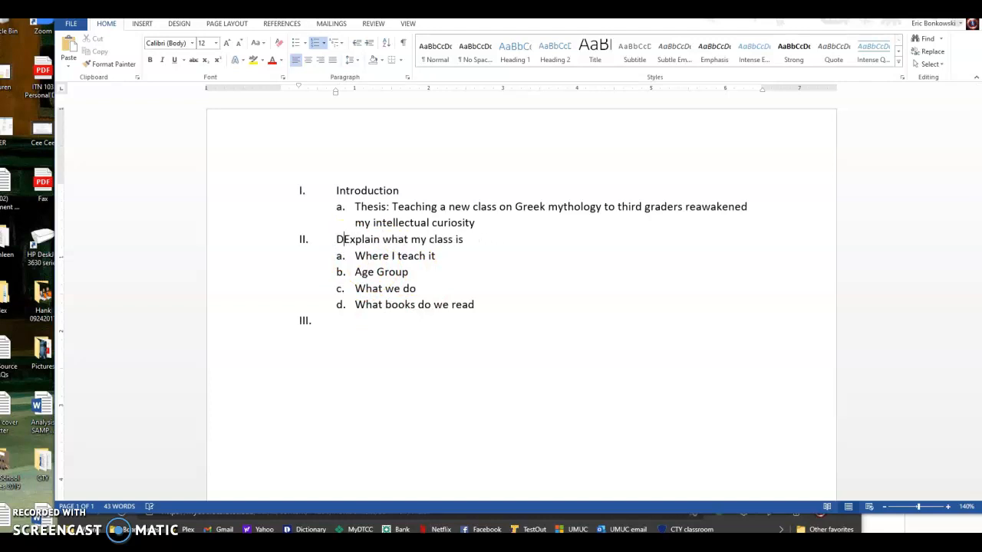
type("excription/")
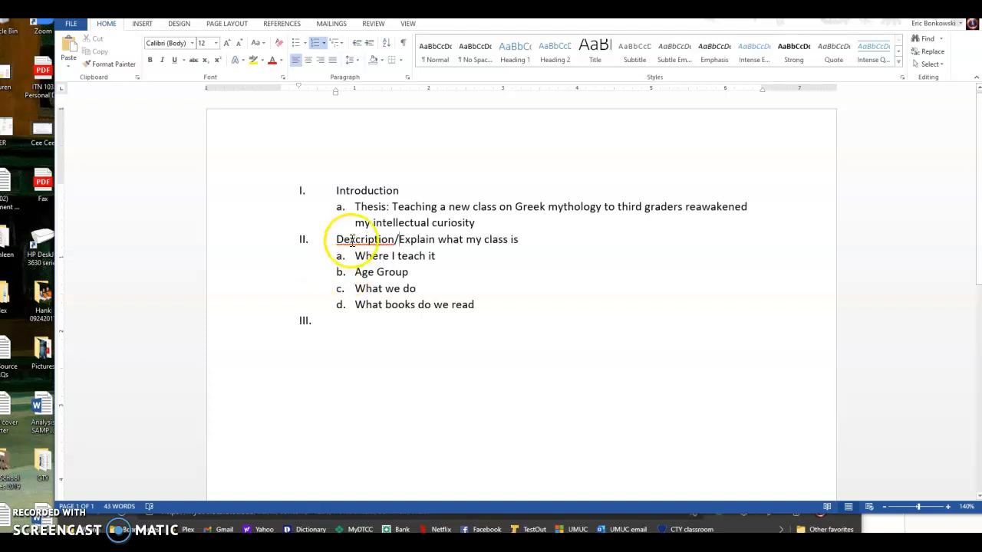
mouse_move(372, 325)
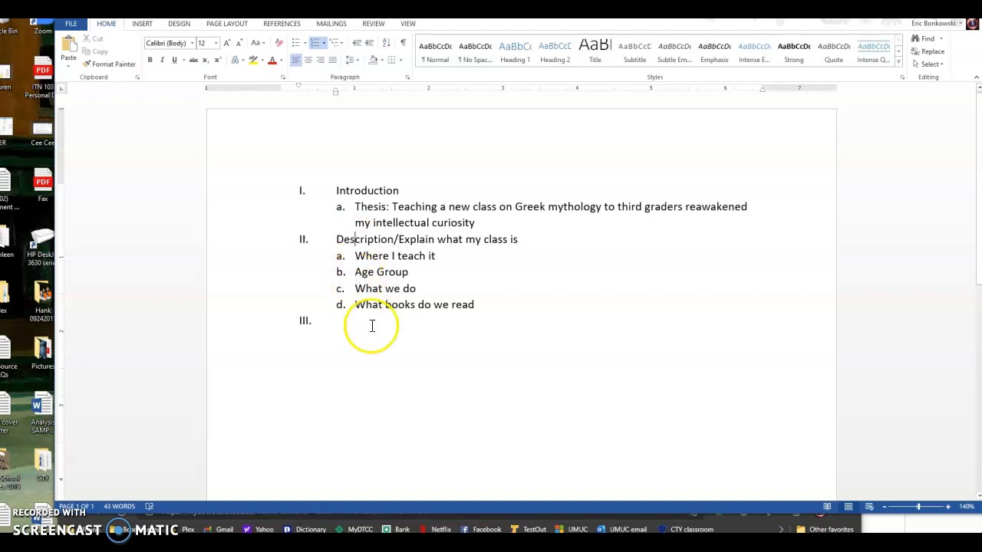
left_click(338, 320)
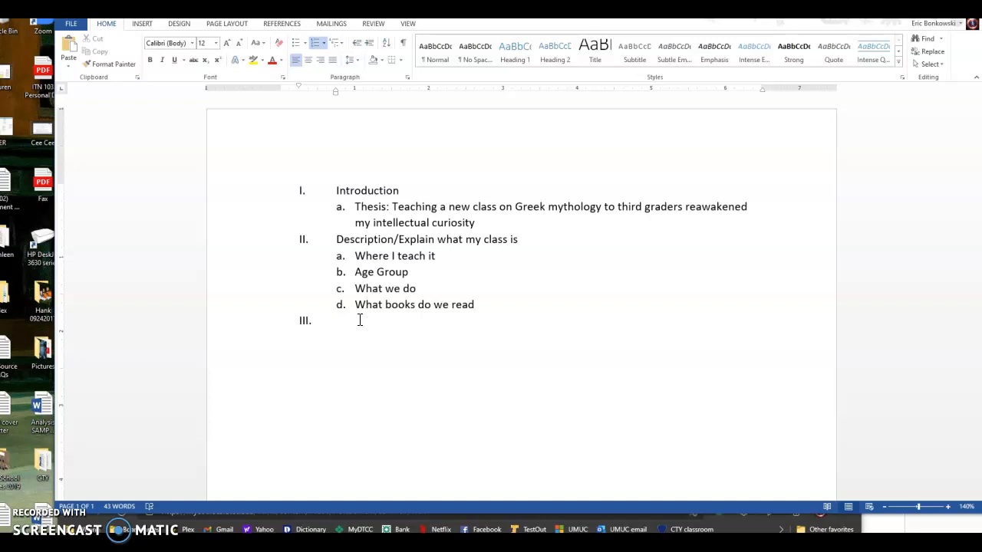
left_click(338, 320)
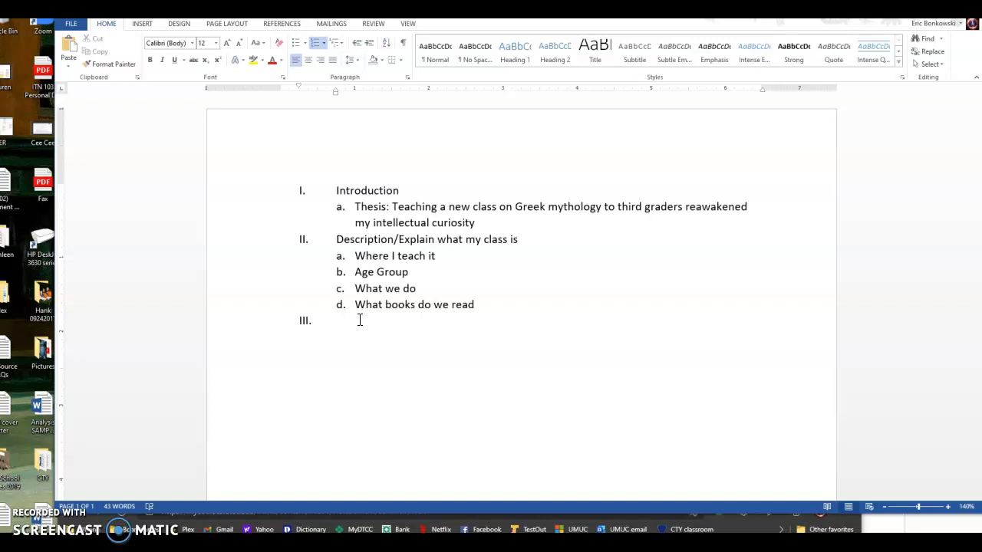
- Title item III 'Some of my doubts about teaching the class', correcting 'teacing'
type("Some of my dou")
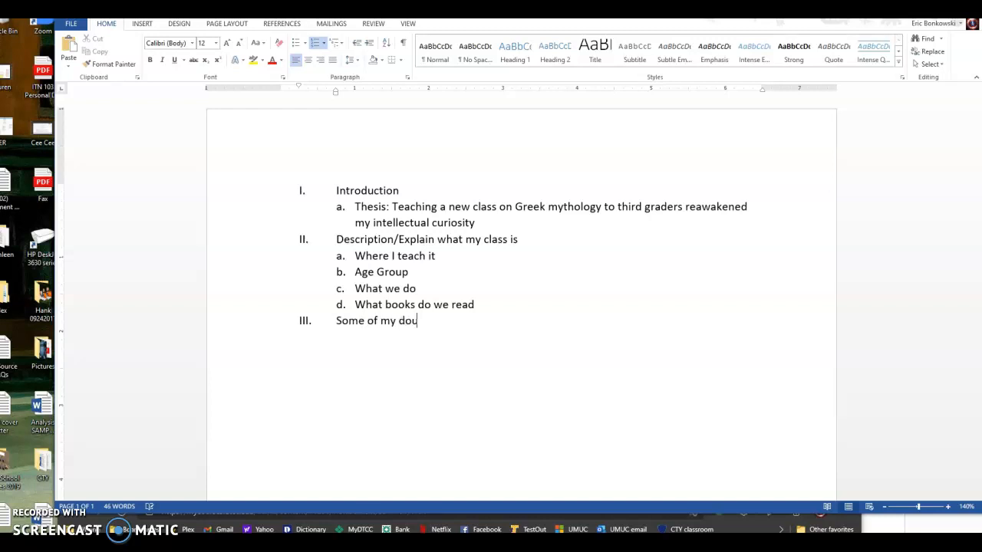
type("bts about teacing the class")
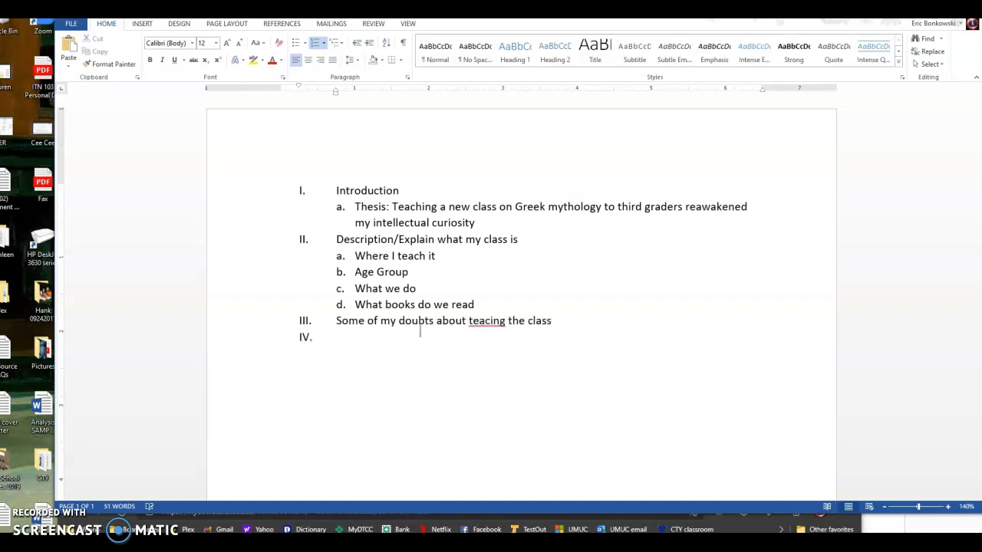
right_click(486, 321)
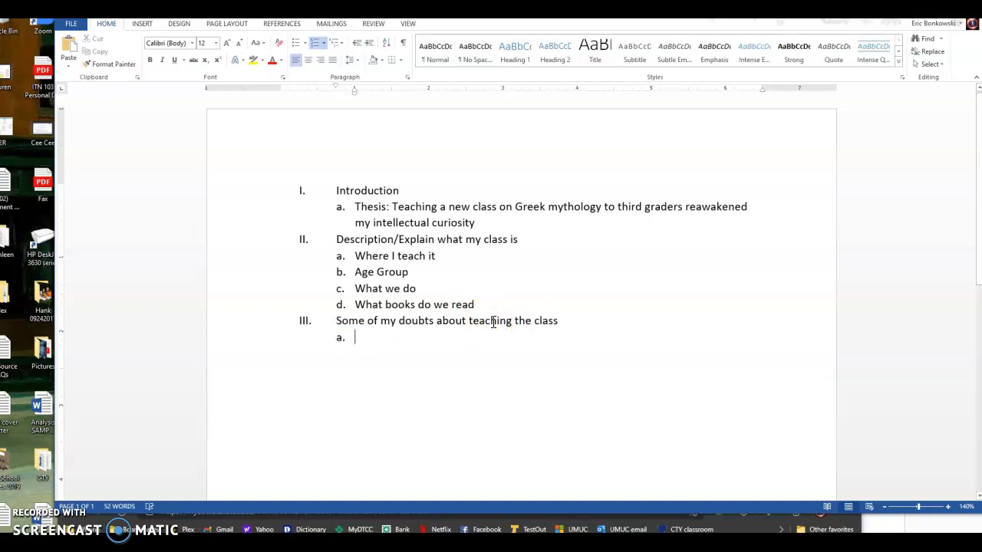
- List sub-points 'Kids are so young' and 'I was so busy' under item III
type("Kids are")
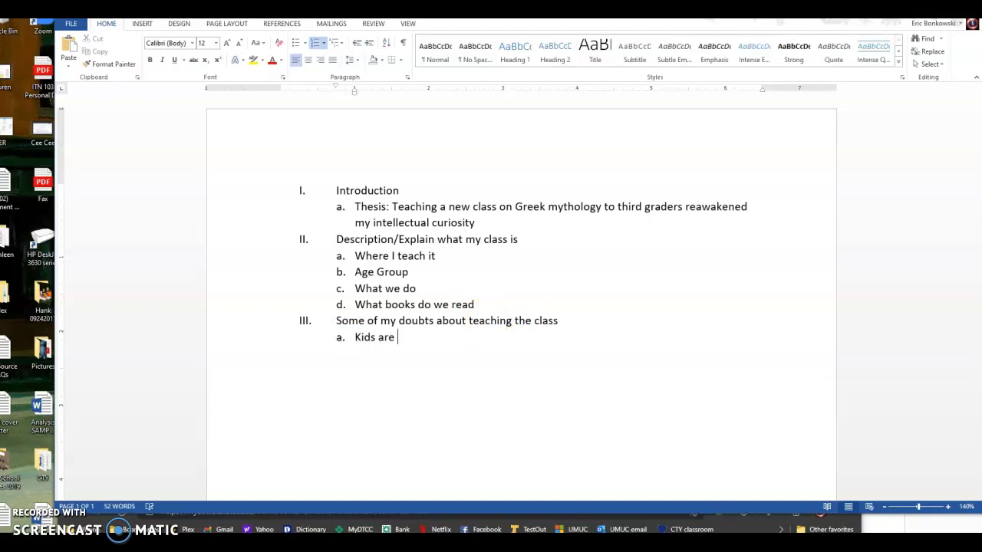
type("so young")
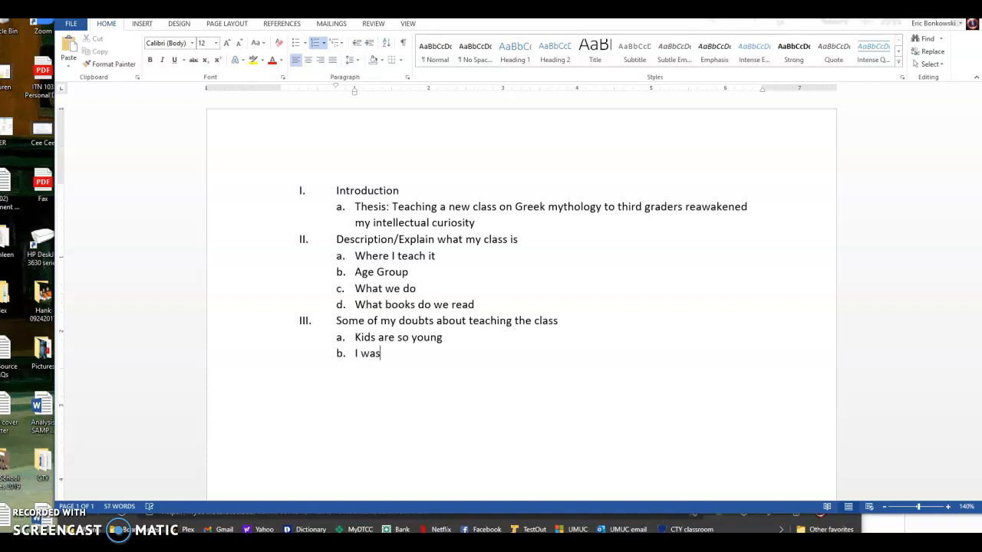
type("so busy")
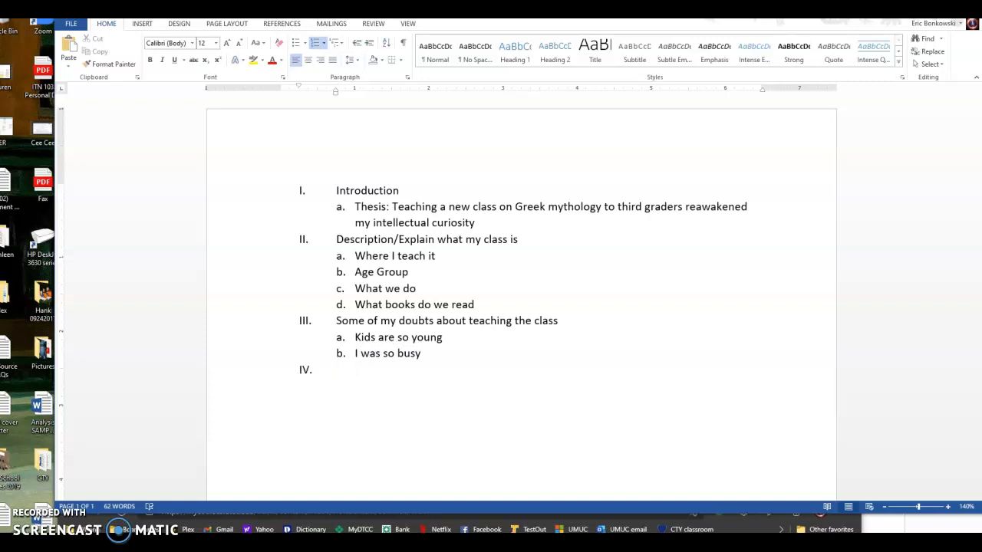
- Title item IV 'Critical thinking skill/characteristic: Intellectual curiosity'
type("C")
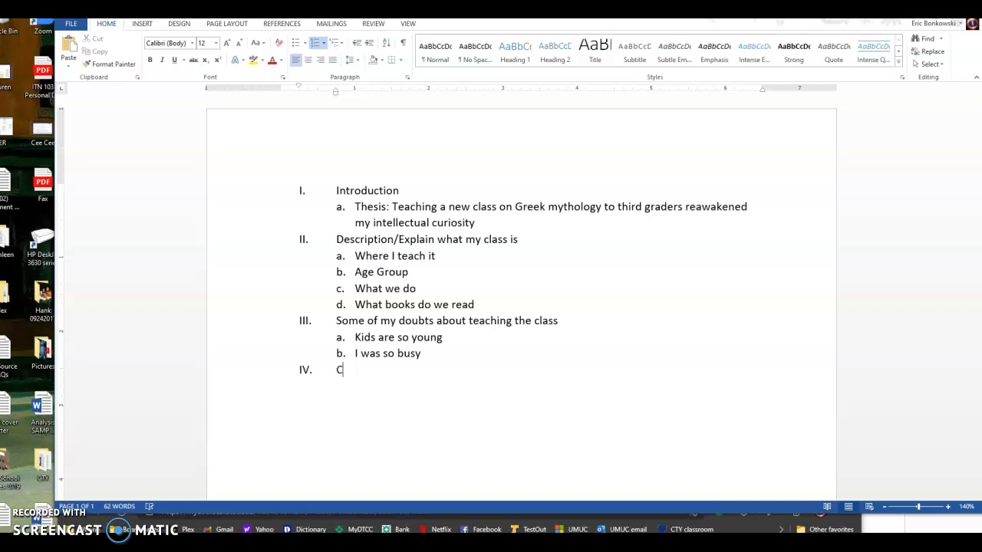
type("ritical thin")
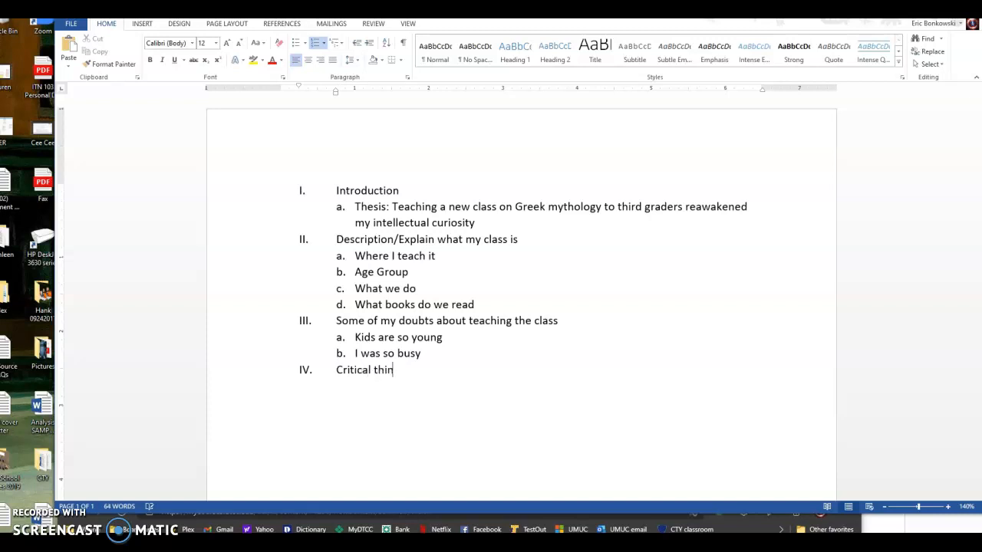
type("king skill")
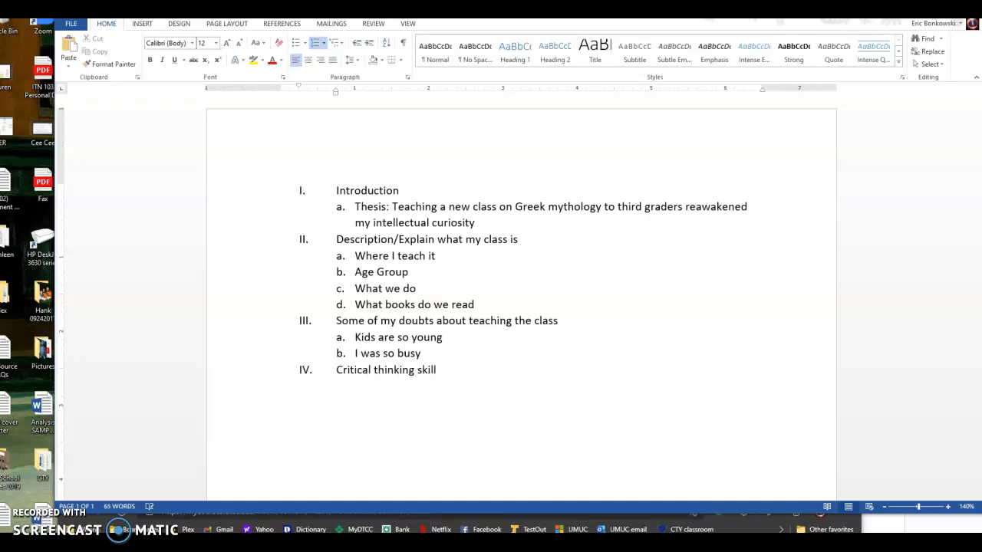
type(":")
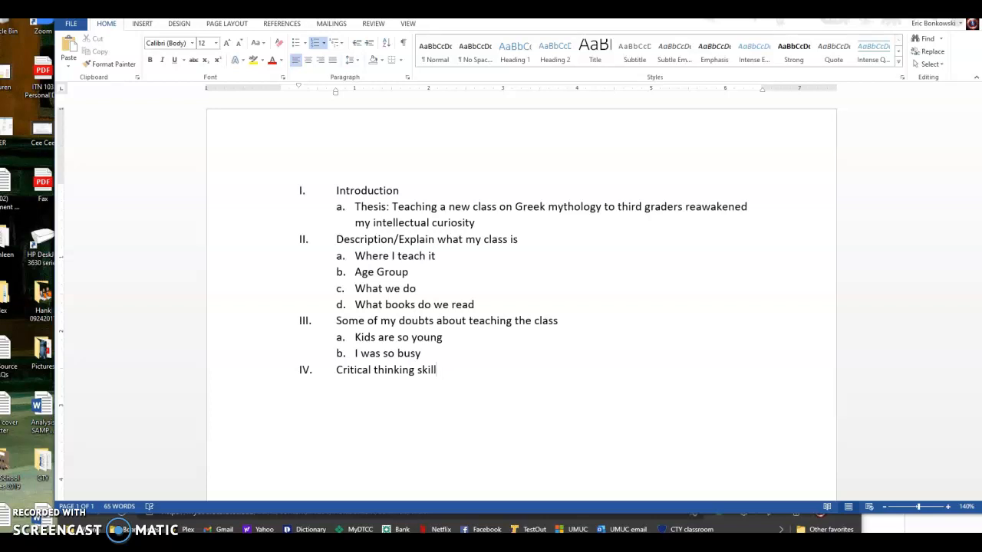
type("/chjaracterzsi")
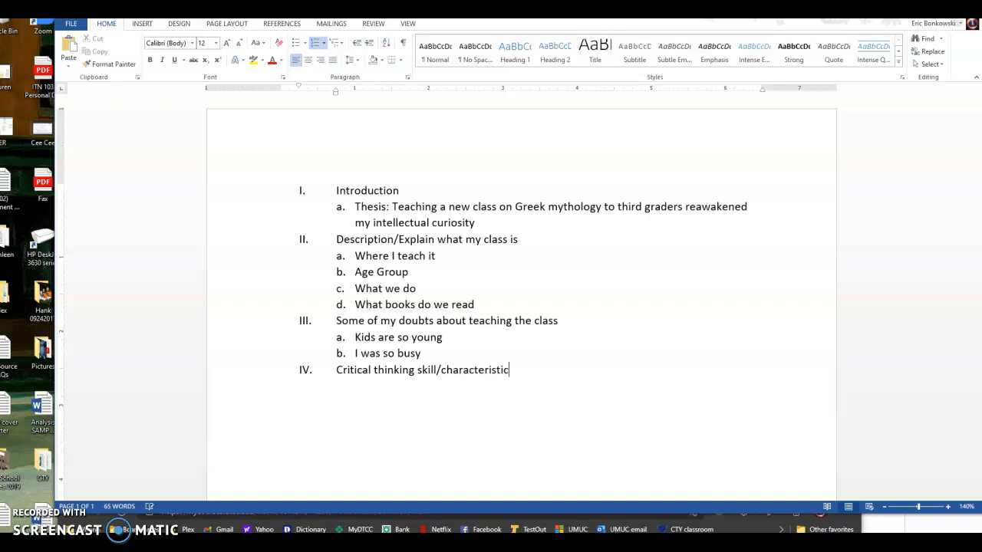
type(":")
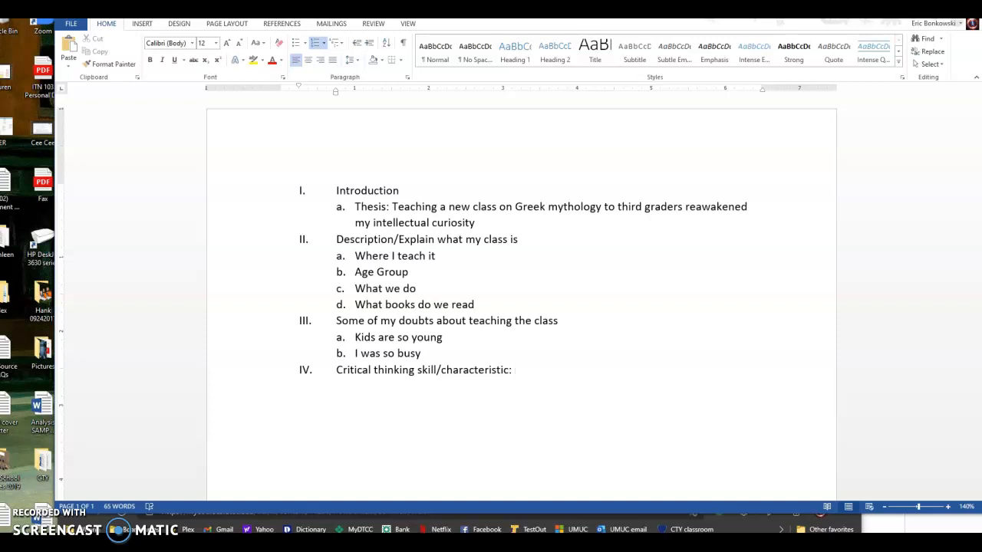
type("Intellectual")
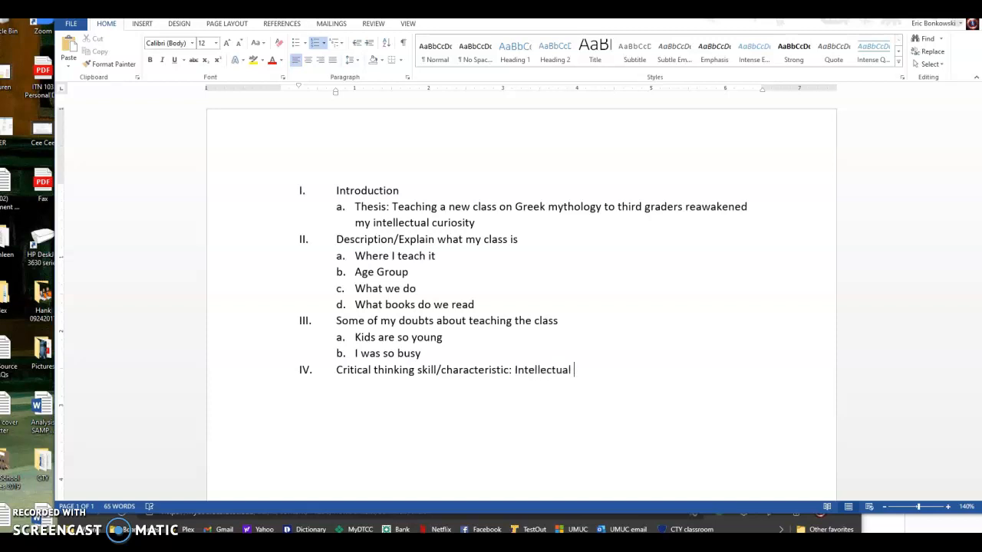
type("curiosity")
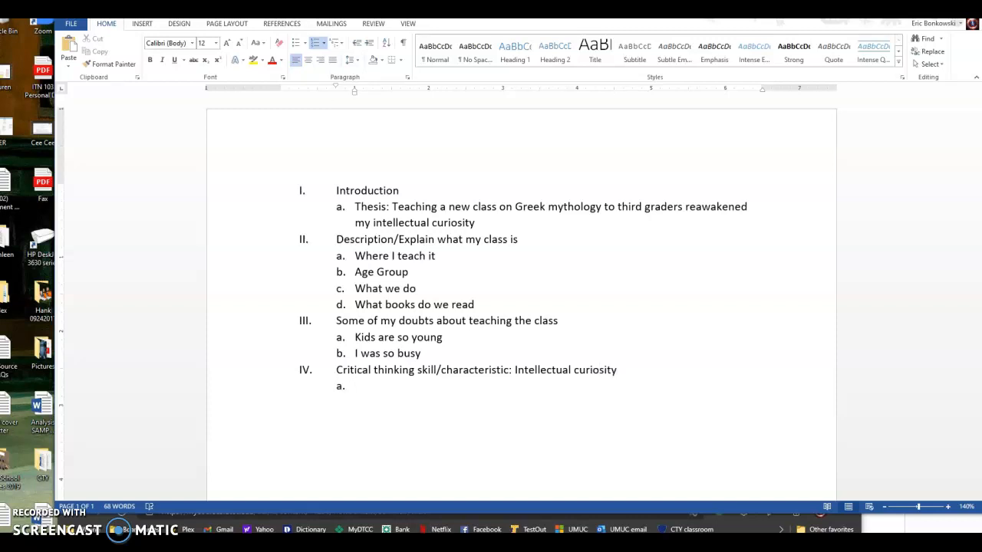
- Add sub-points 'Made me want to read again' and 'Was excited to learn more about the topic'
type("Ma")
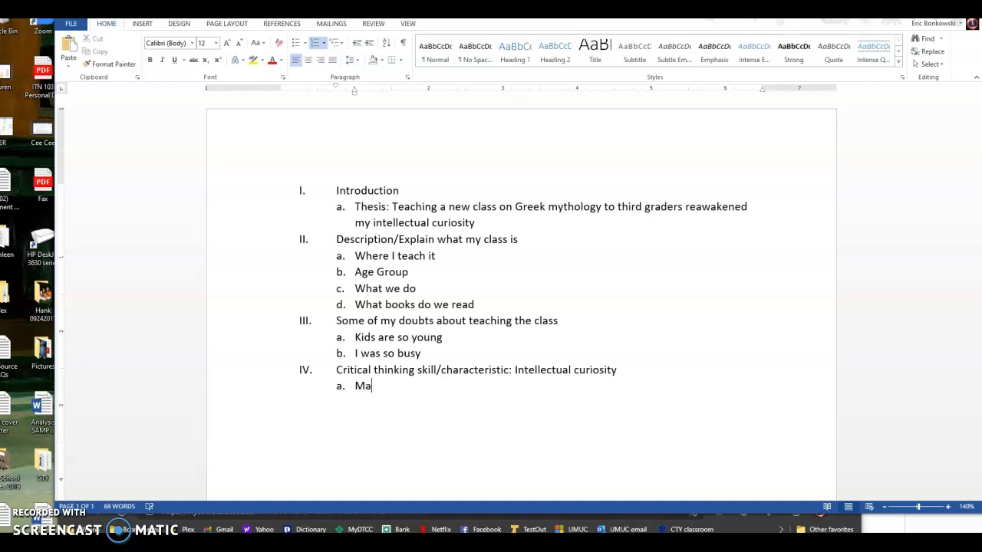
type("de me want")
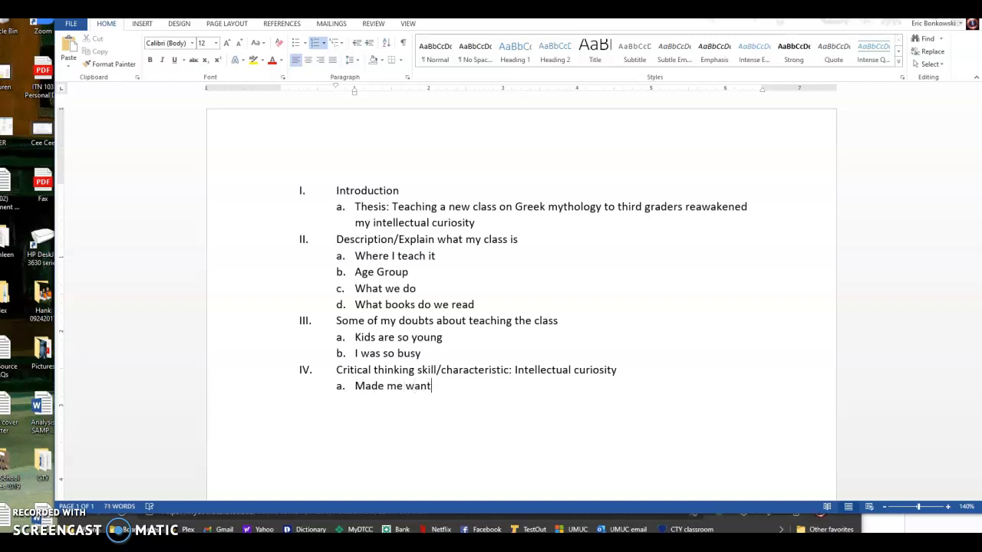
type("to read again")
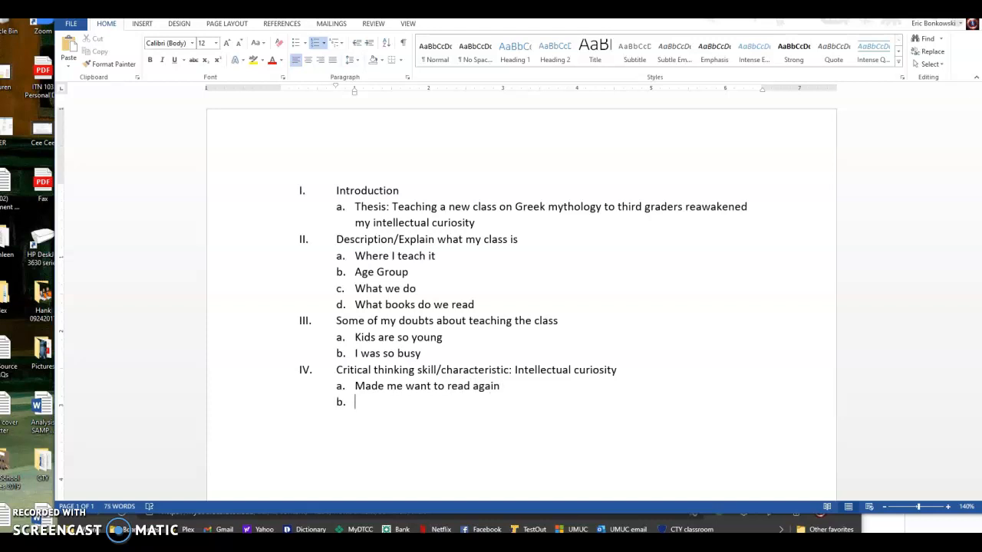
type("Was excited")
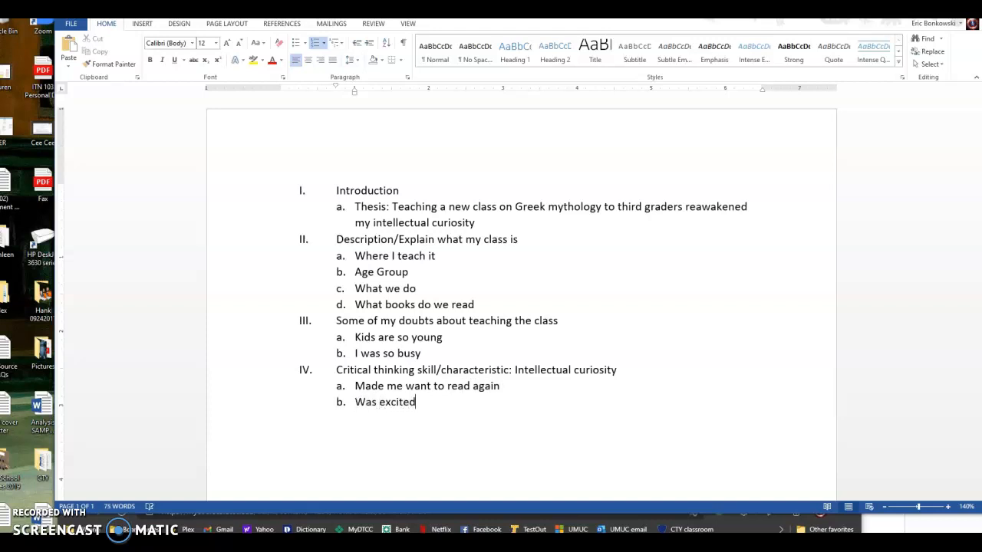
type("to learn")
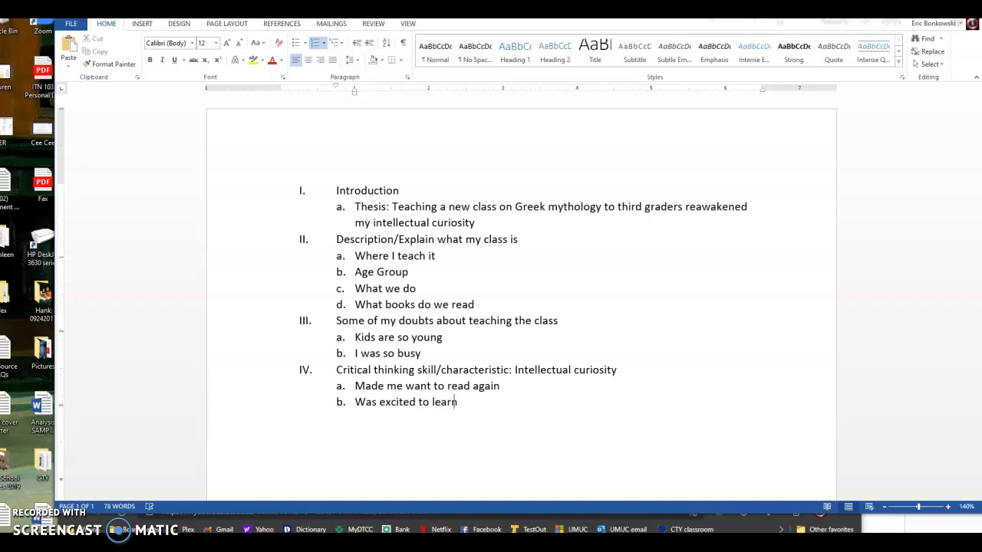
type("more about the topic")
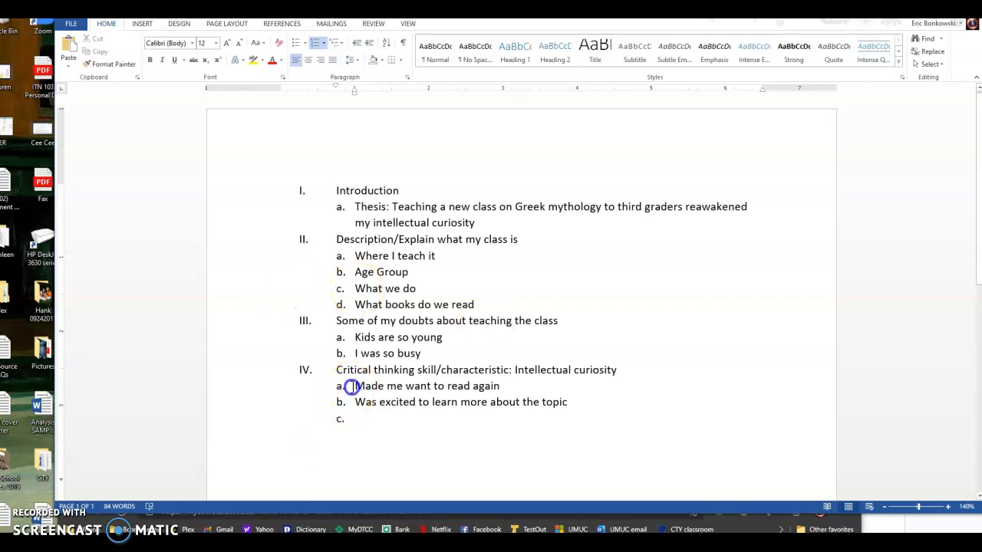
- Insert 'Definition of intellectual curiosity' as sub-point a, above 'Made me want to read again'
key("enter")
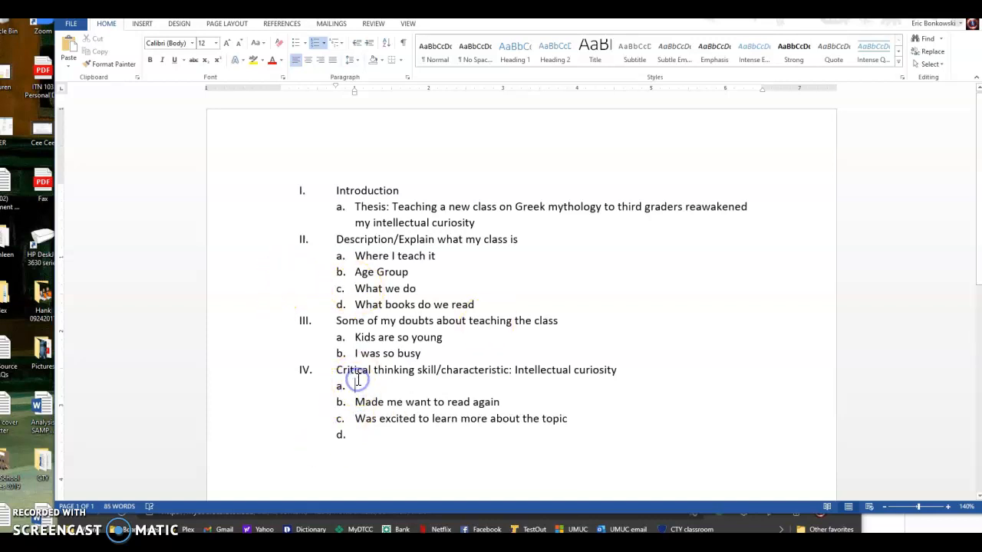
type("DEfine")
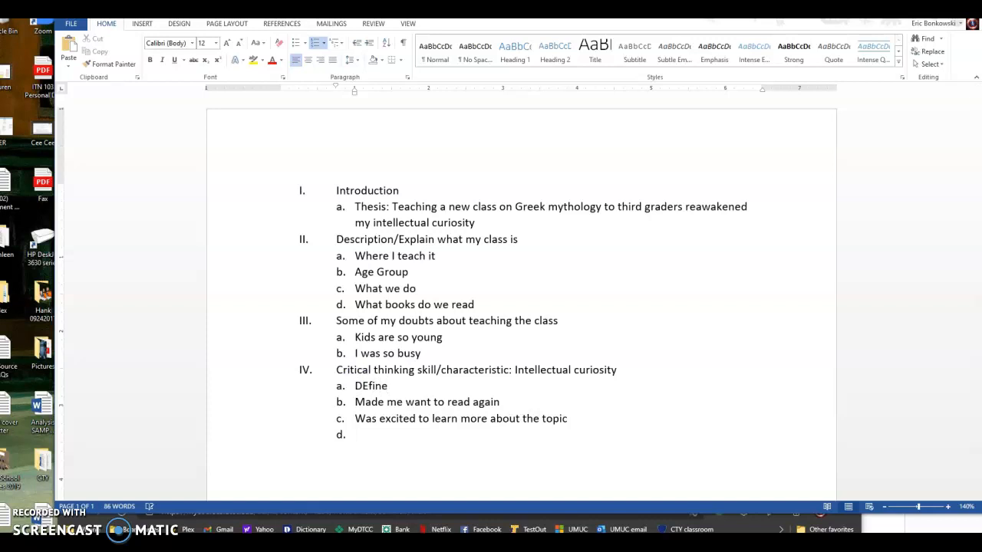
type("Defin")
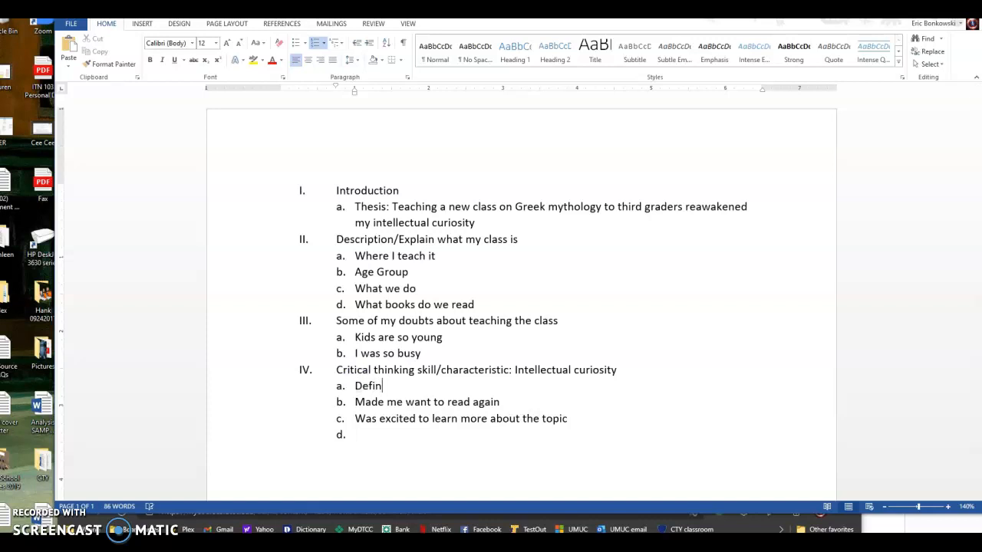
type("ition in")
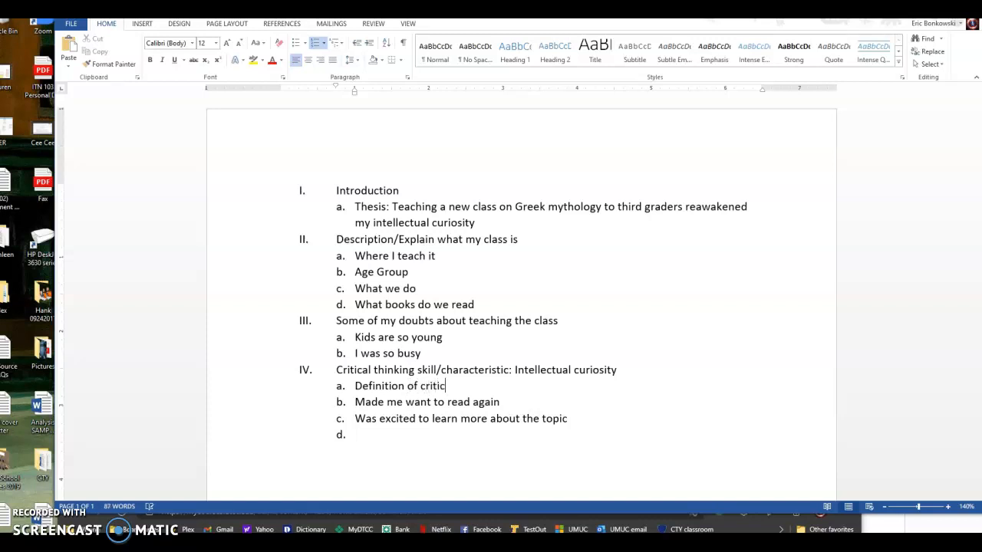
type("al")
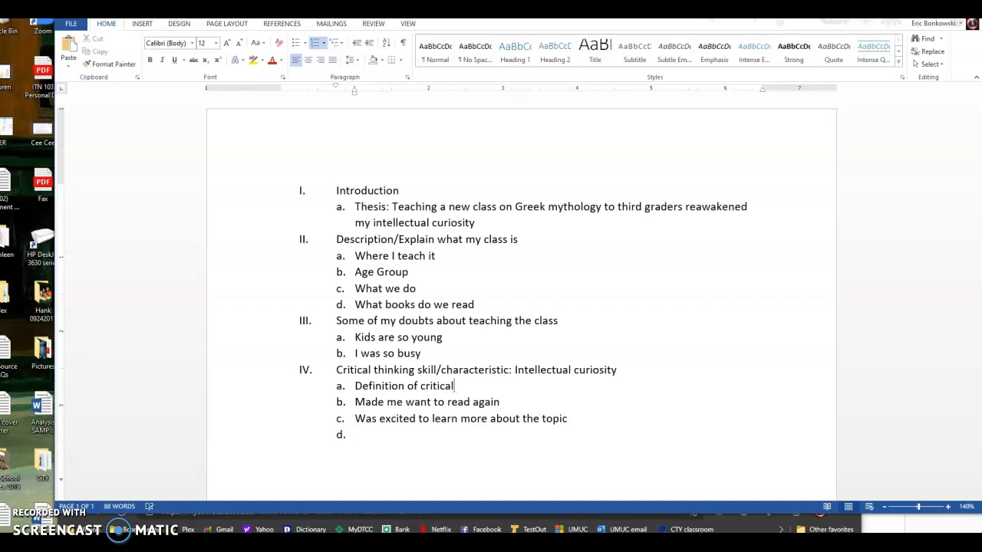
type("intellectual cu")
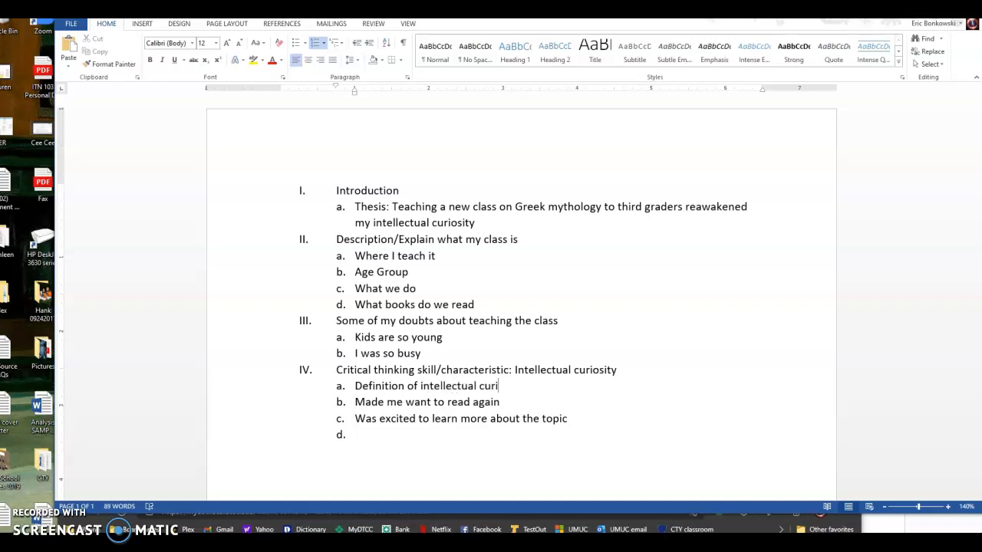
type("osity")
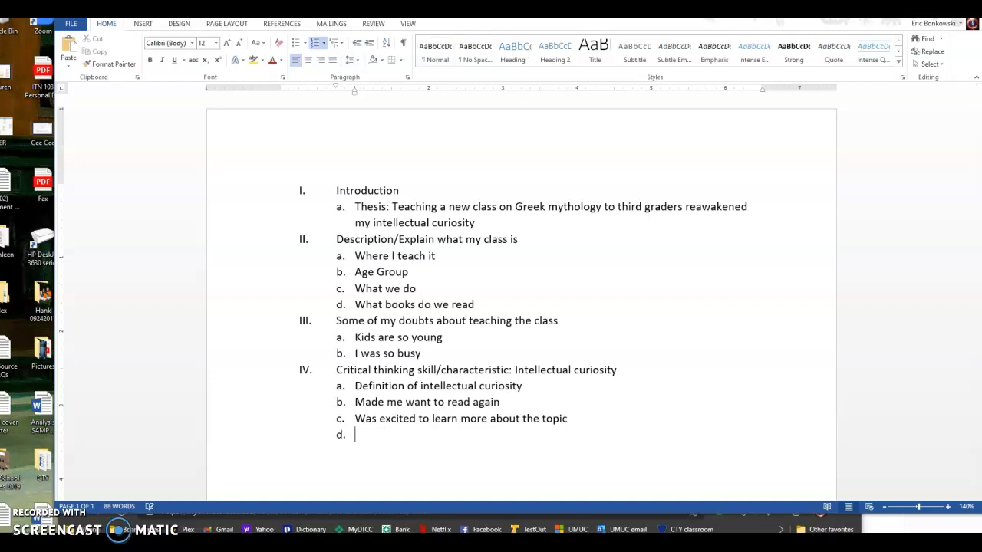
- Title the new Roman numeral V item 'Conclusion'
type("C")
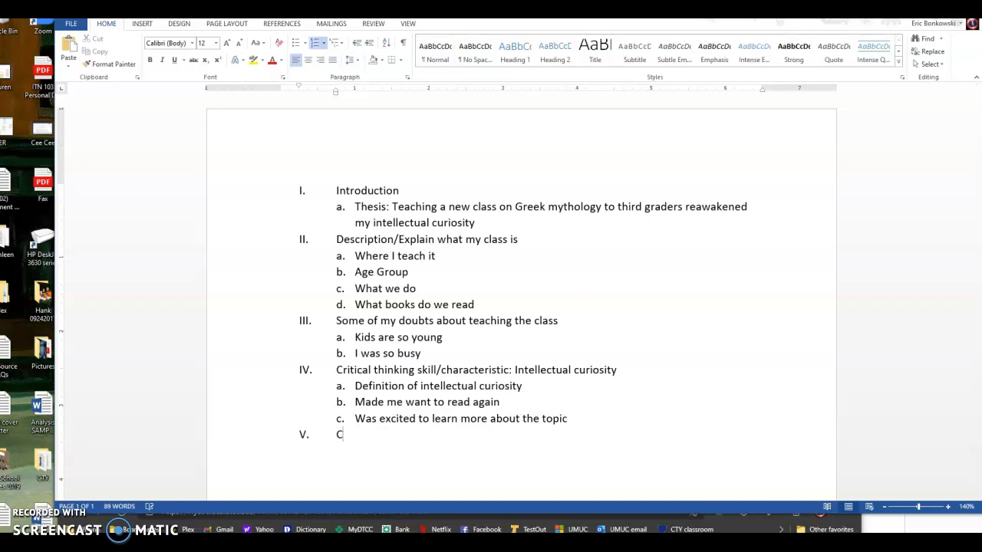
type("onclusion")
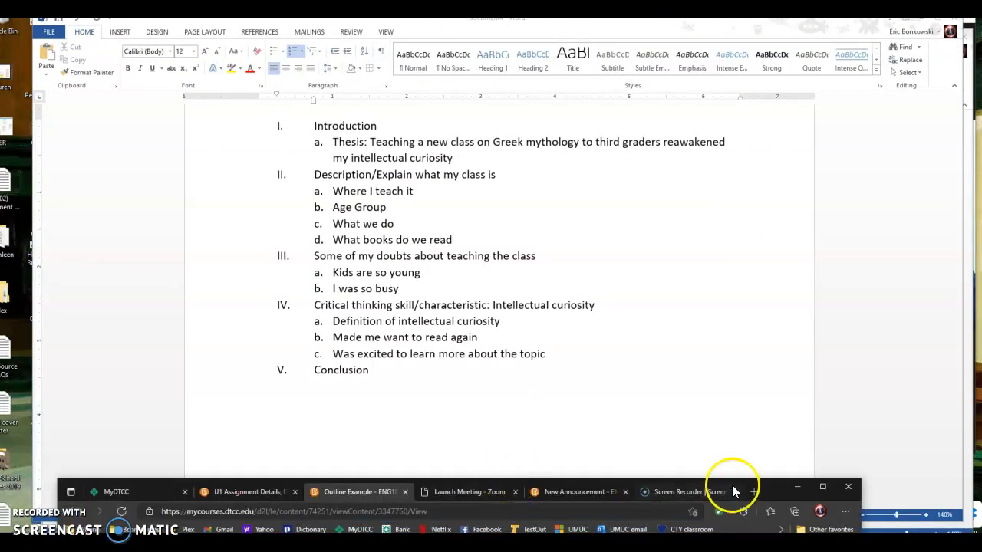
- Review the Brightspace Outline Example from thesis through Conclusion
left_click(358, 492)
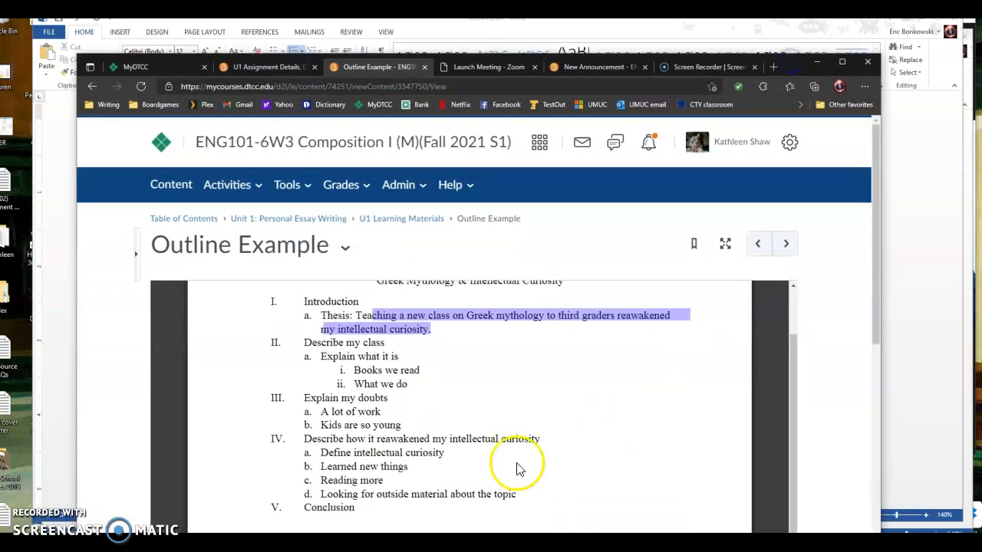
scroll("down", 3)
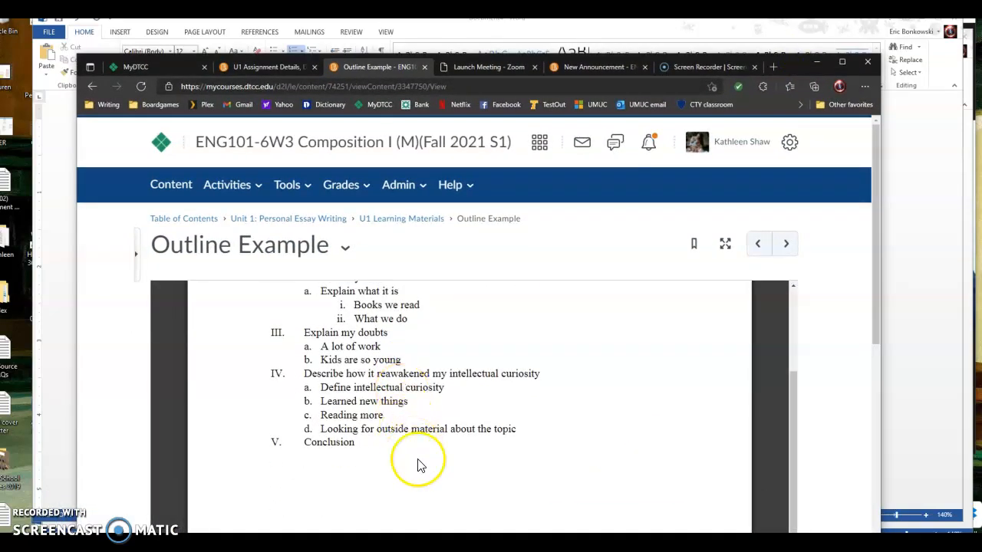
scroll("up", 3)
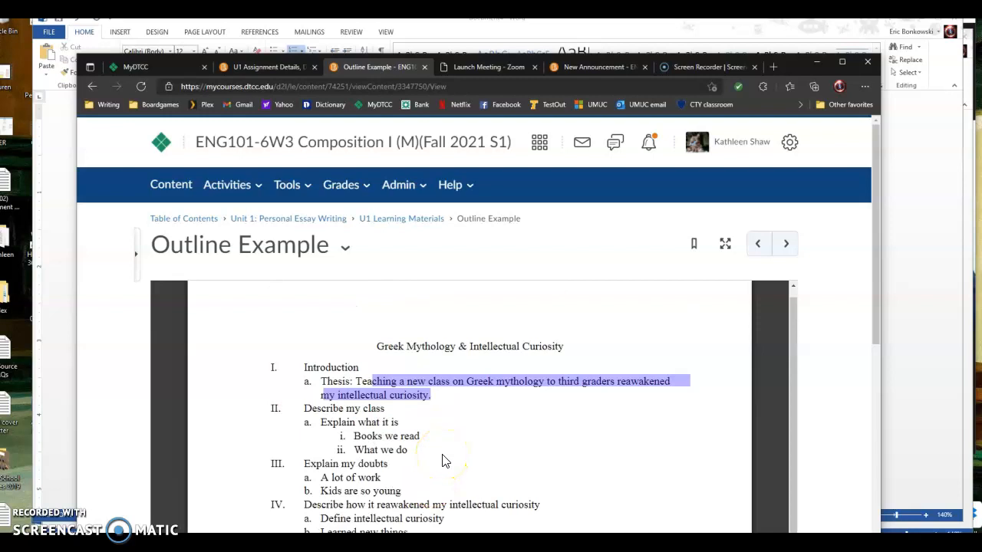
scroll("down", 3)
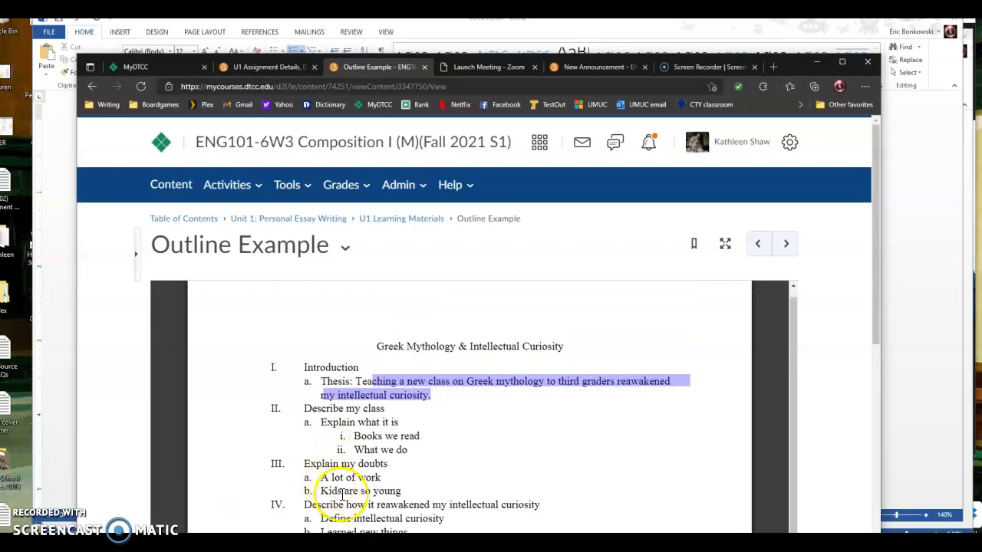
scroll("down", 3)
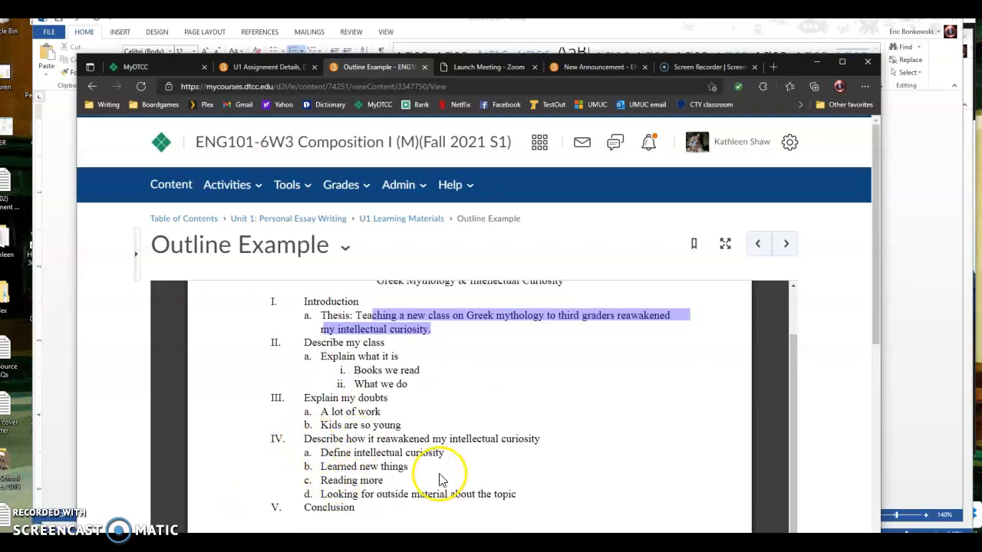
scroll("up", 3)
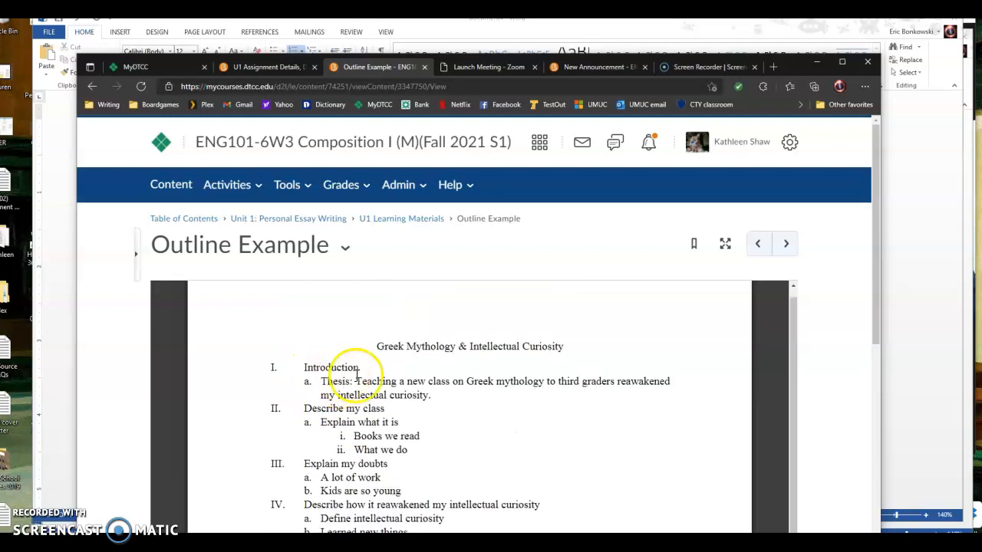
scroll("down", 3)
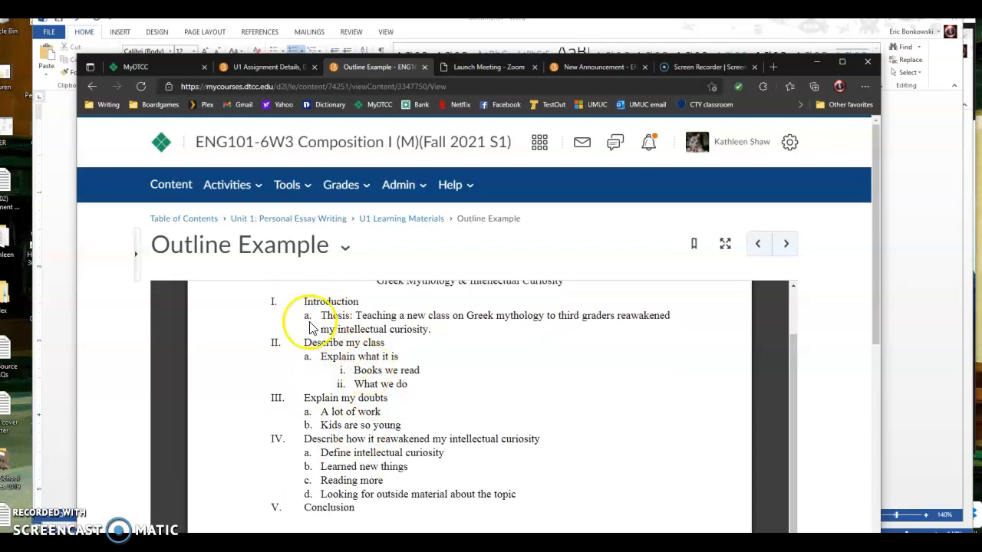
scroll("down", 3)
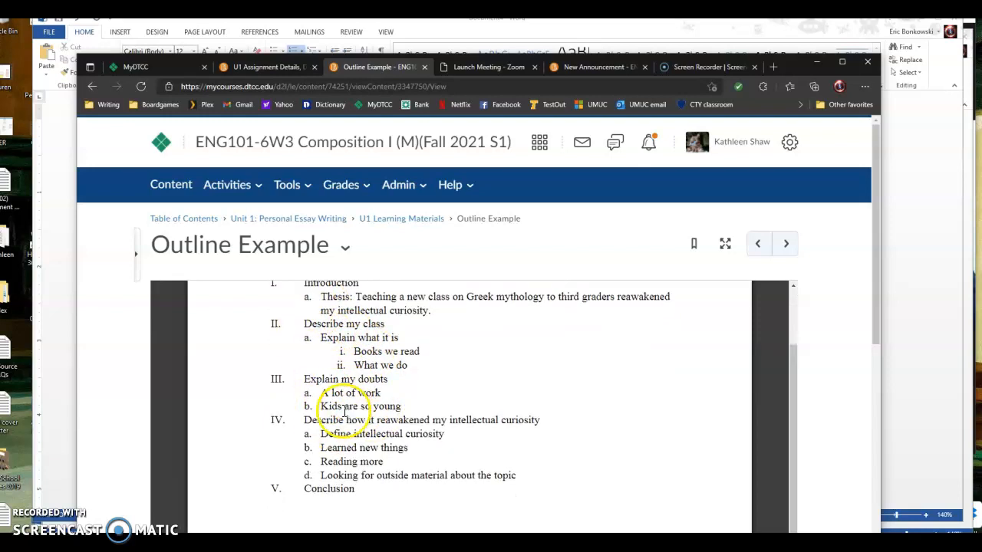
scroll("down", 3)
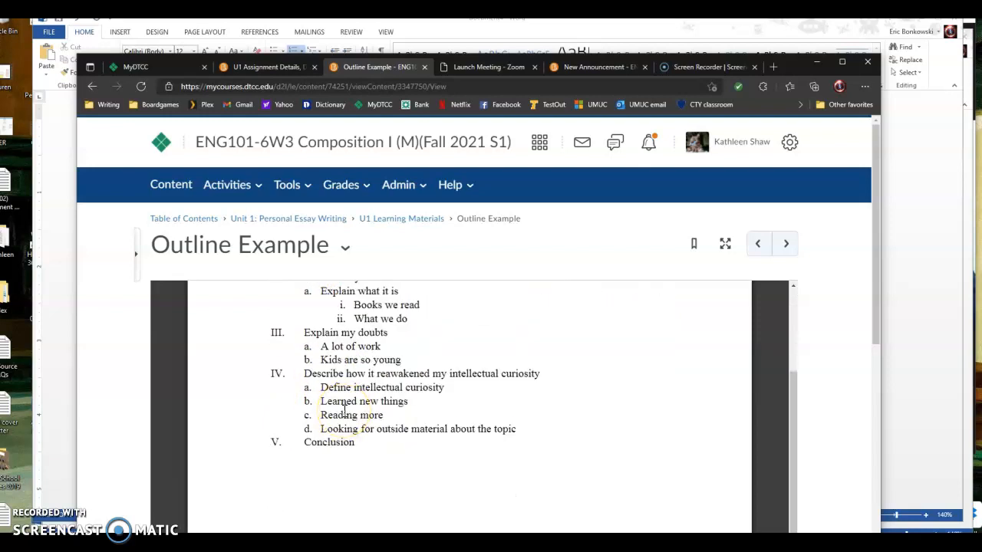